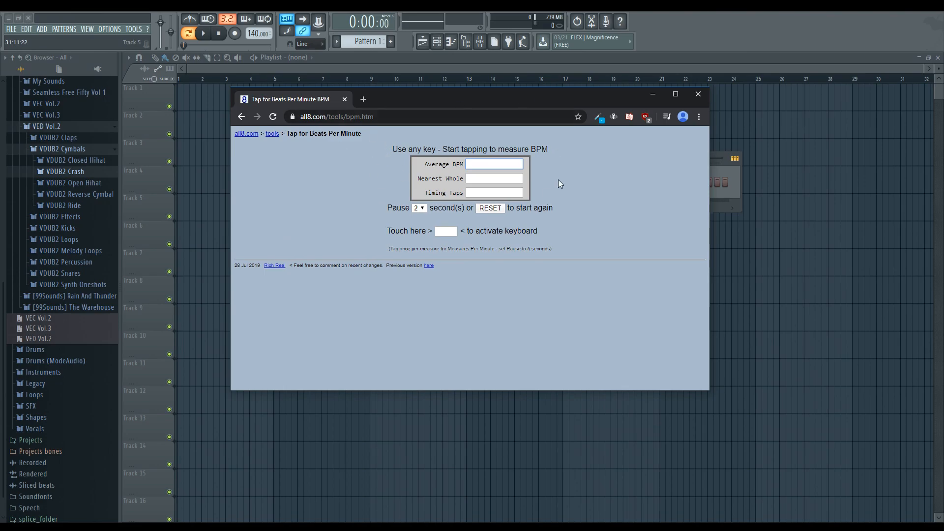
- Tap along with the song's beat in Tap for BPM until it reads about 145 BPM
left_click(494, 164)
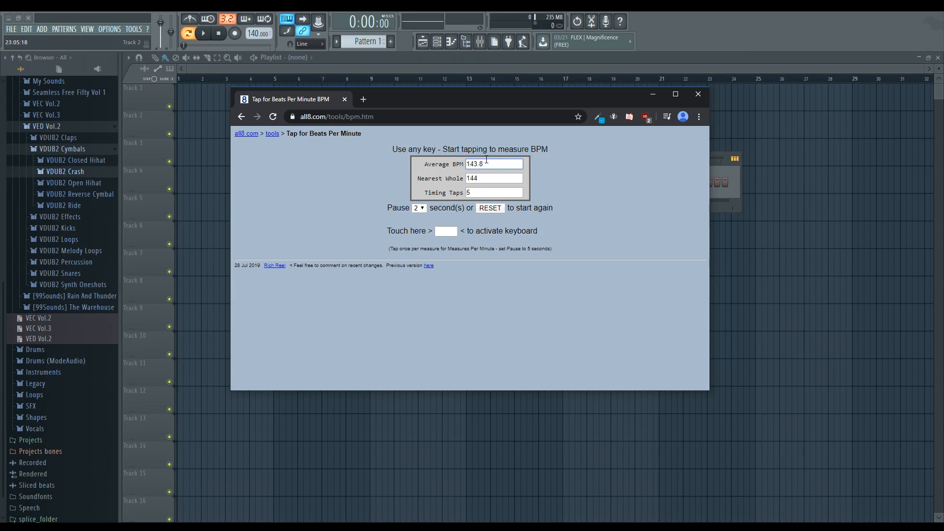
key("space")
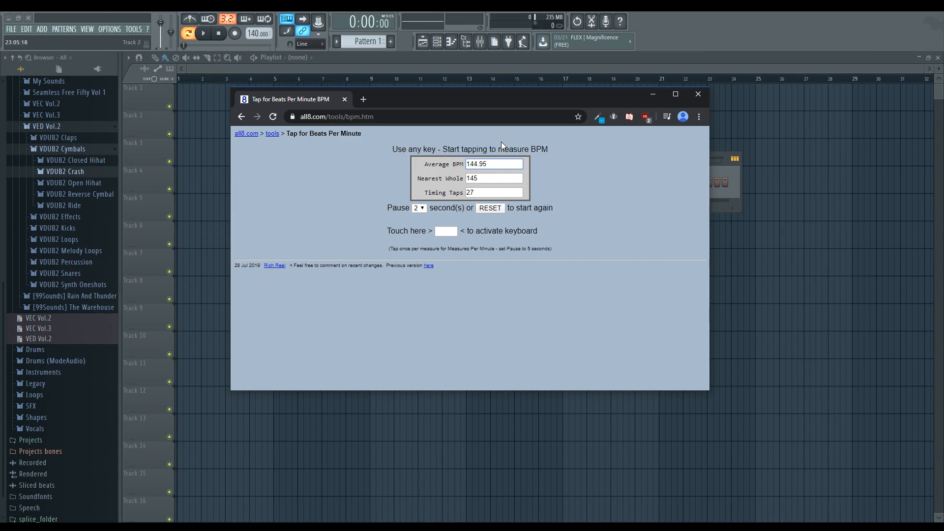
key("space")
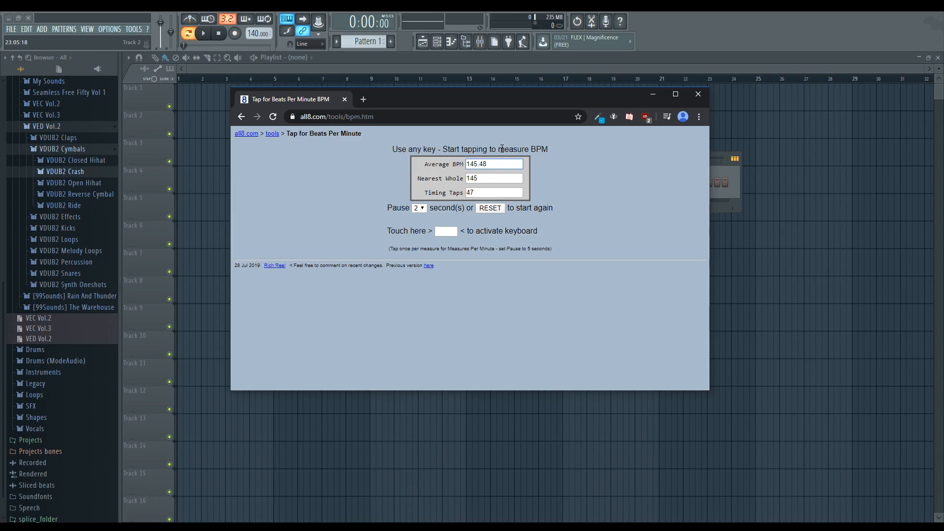
key("space")
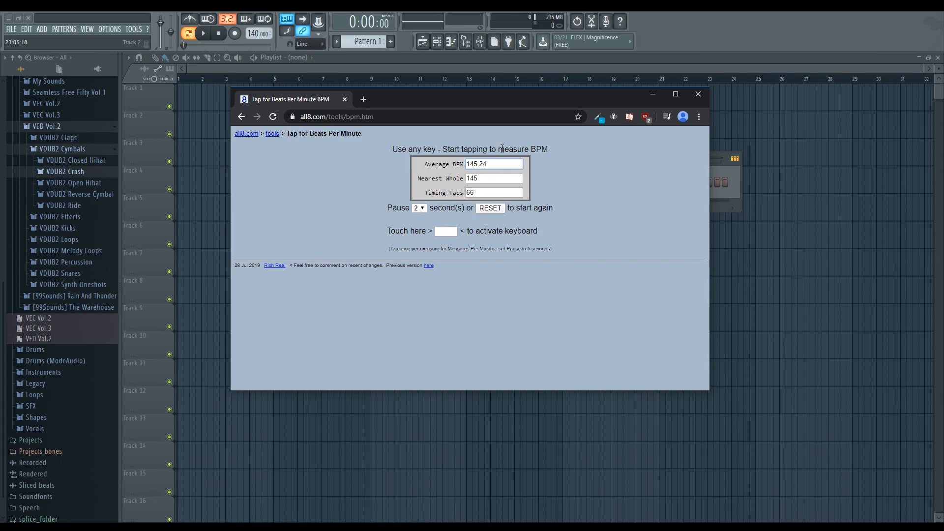
key("space")
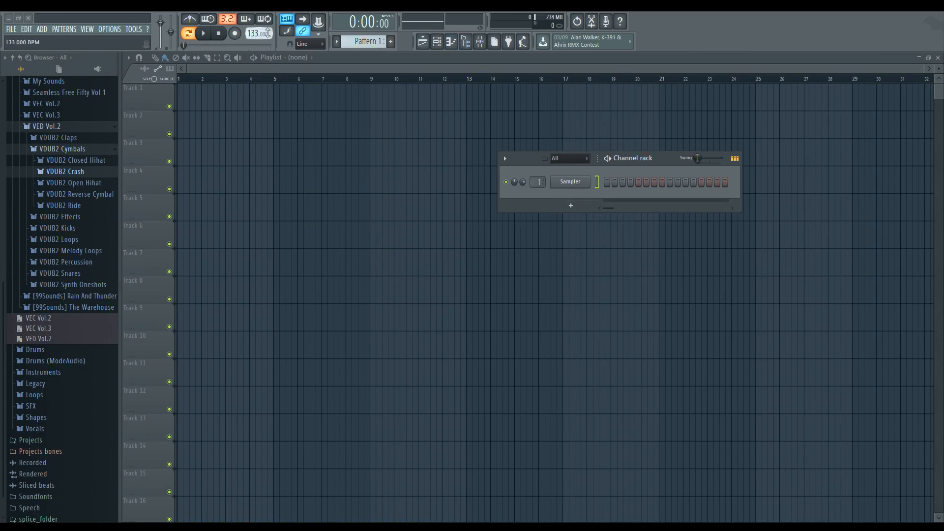
- Raise the project tempo to 145 and place the oneforallallforone audio on Track 1
left_click_drag(258, 33, 259, 11)
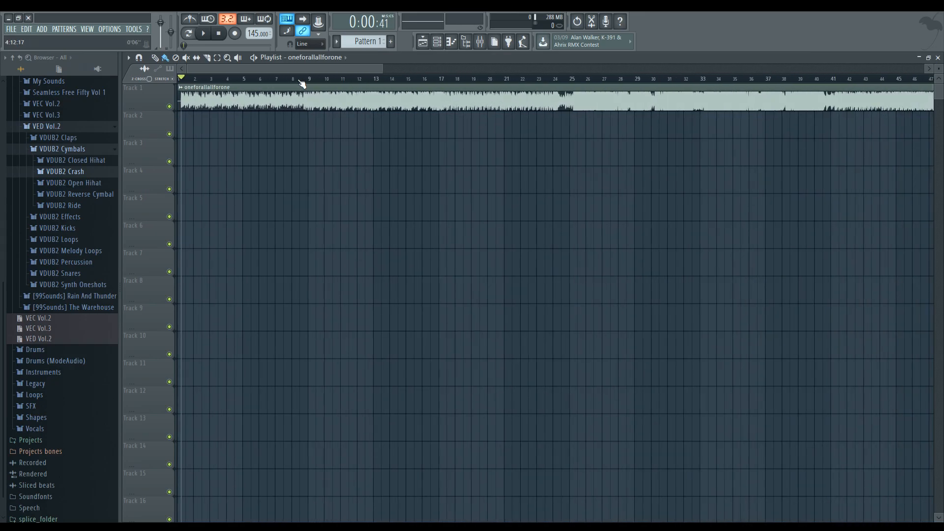
scroll("down", 3)
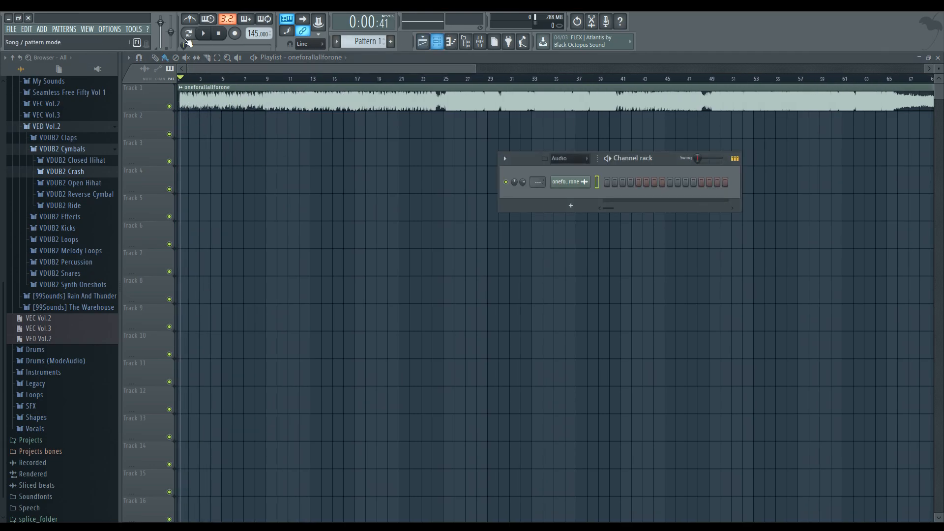
- Add a Serum_x64 instrument channel from the Add menu
left_click(42, 28)
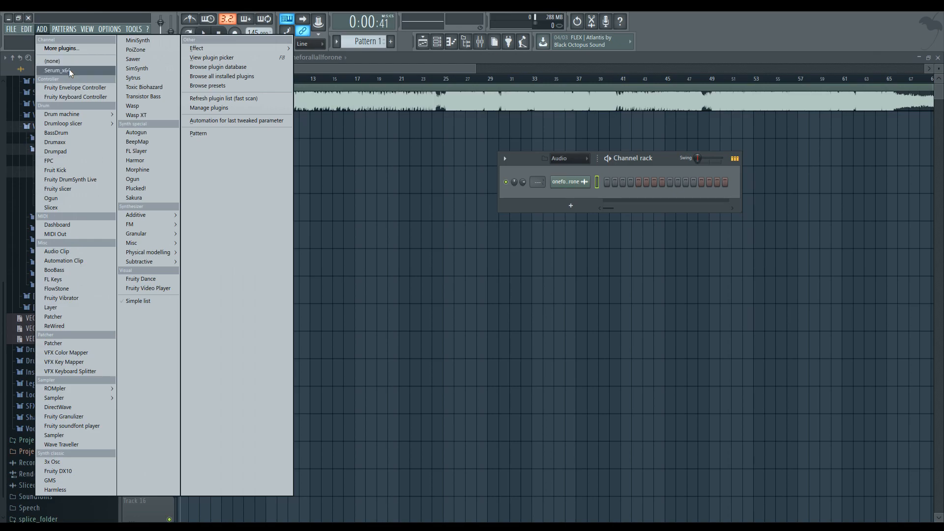
left_click(63, 71)
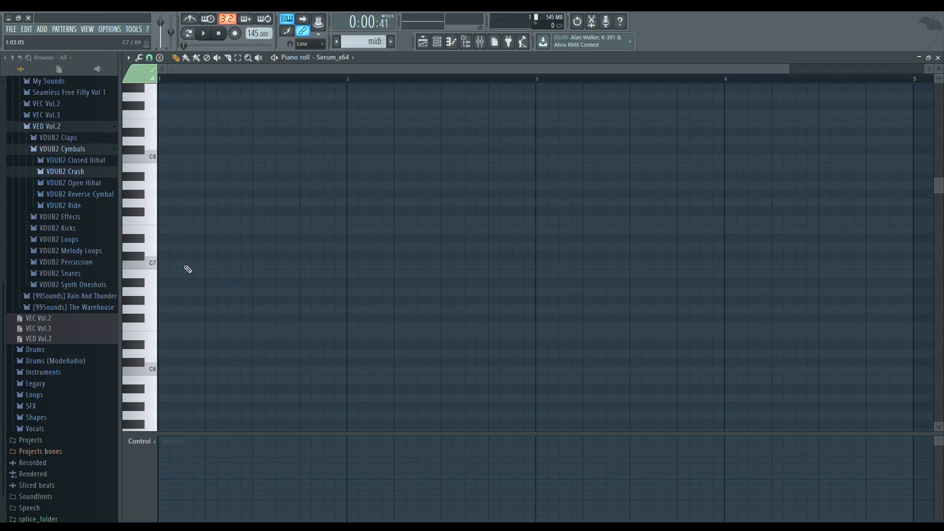
- Chart an ascending note run for Serum and a long held A#7 note on Serum #2
left_click(165, 265)
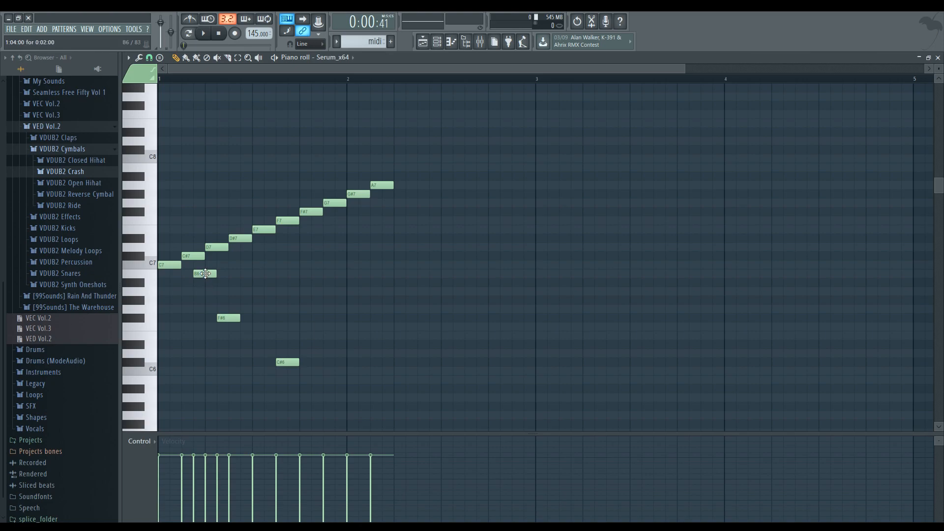
left_click_drag(204, 274, 179, 194)
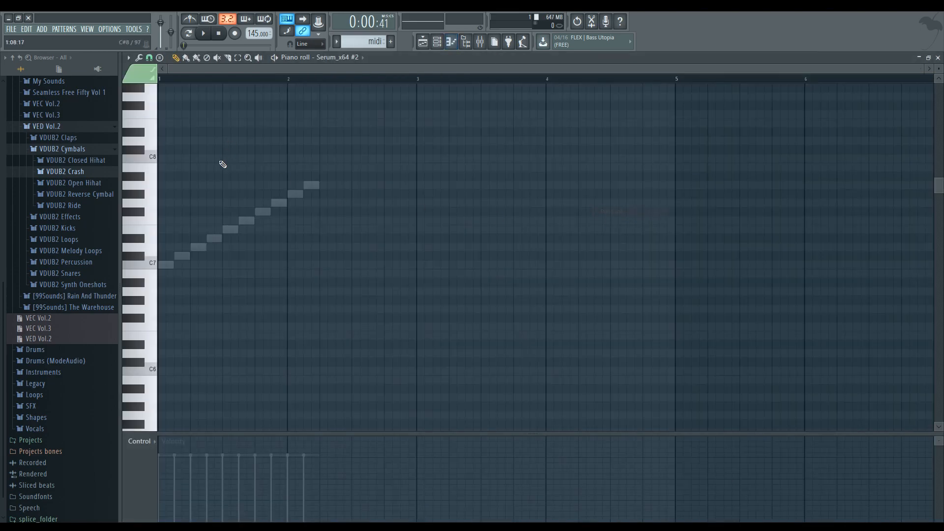
left_click(172, 176)
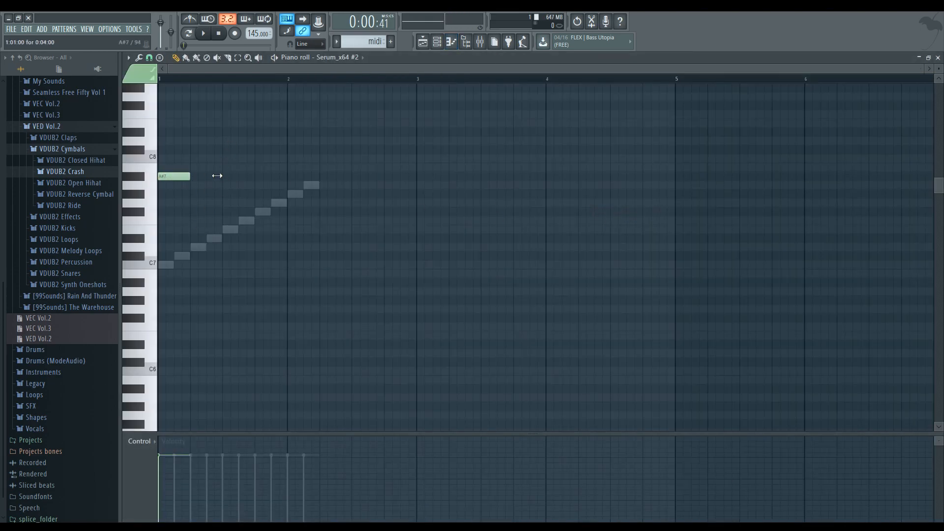
left_click_drag(190, 176, 780, 176)
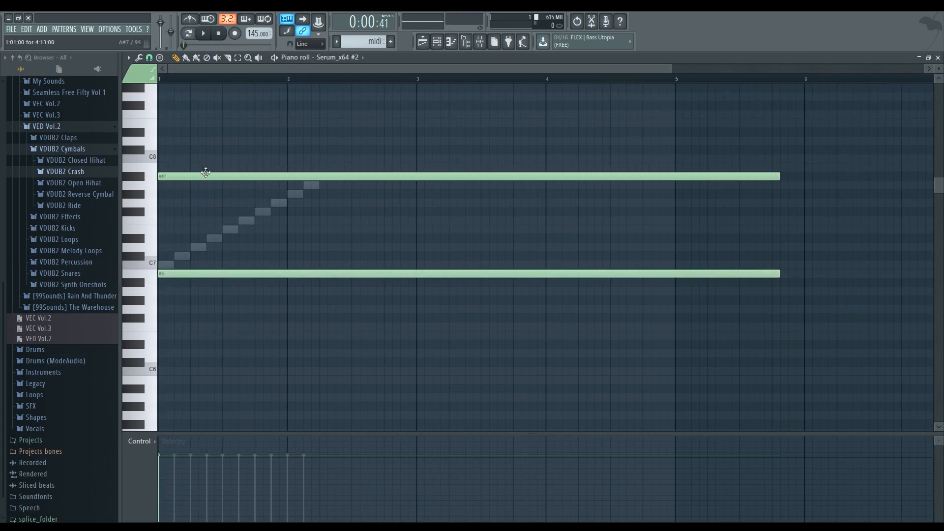
left_click(434, 41)
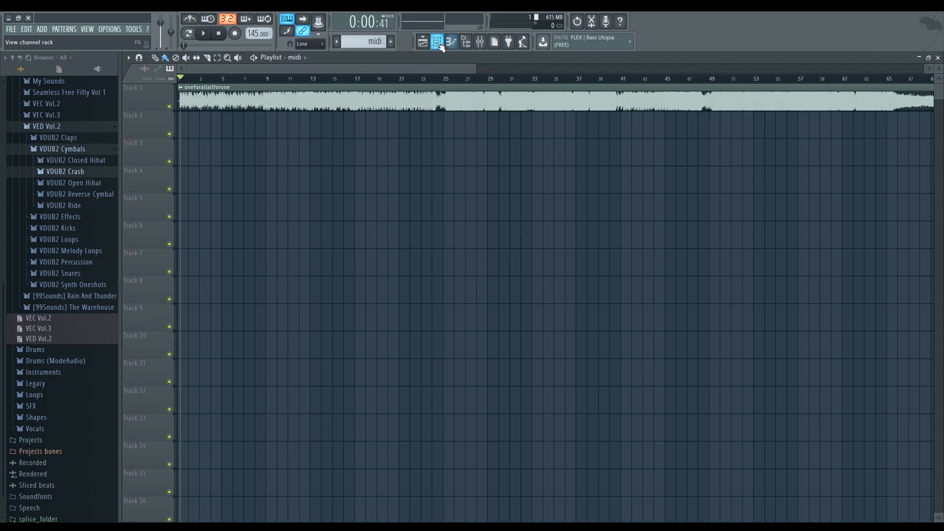
- Paint the midi pattern on Track 2 under the song and reopen its piano roll
left_click(437, 42)
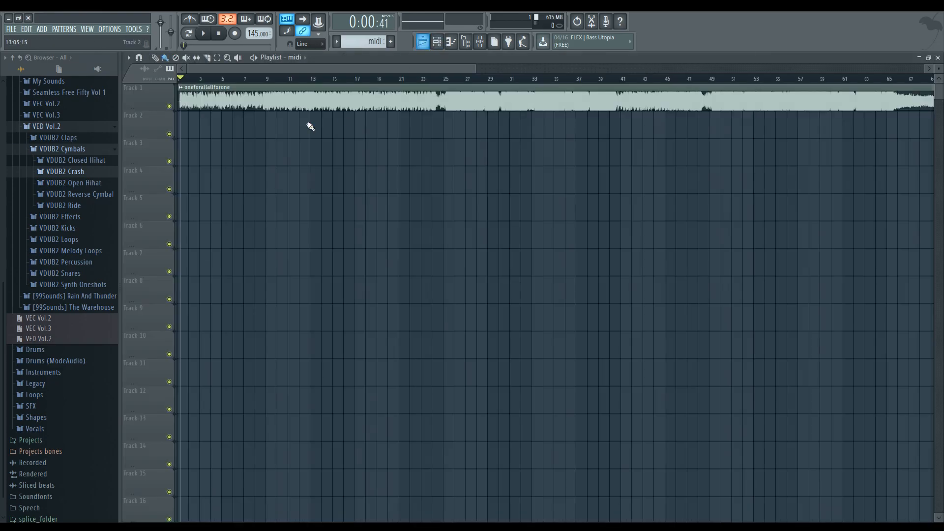
left_click(235, 125)
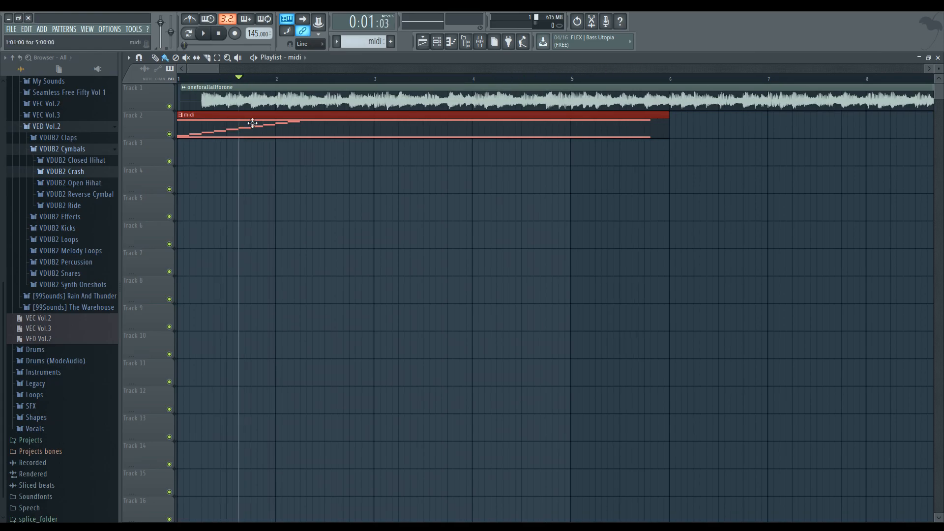
double_click(253, 123)
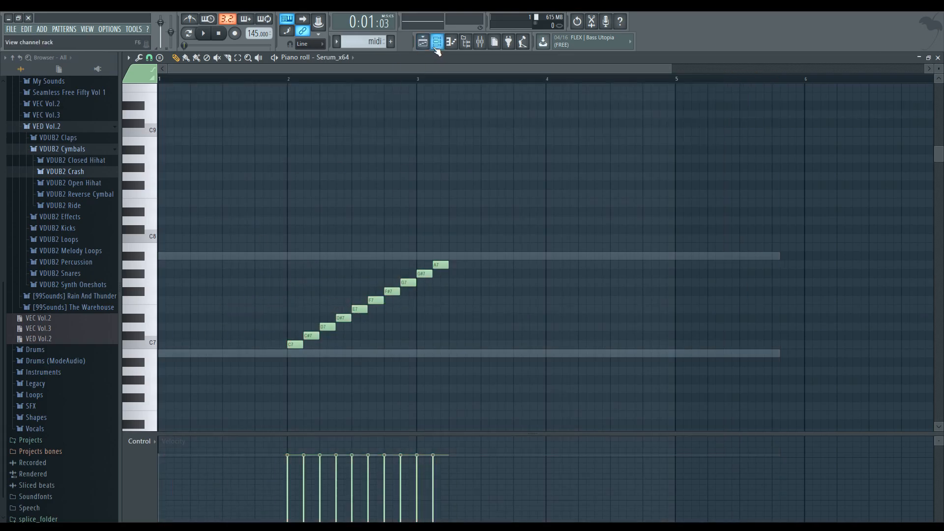
- Check the channel rack and play the chart back with the song
left_click(436, 41)
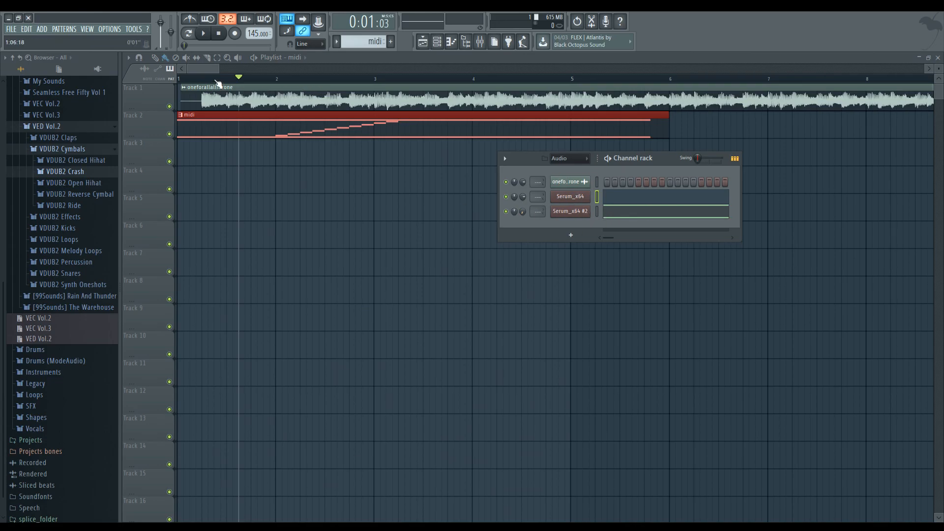
left_click(203, 34)
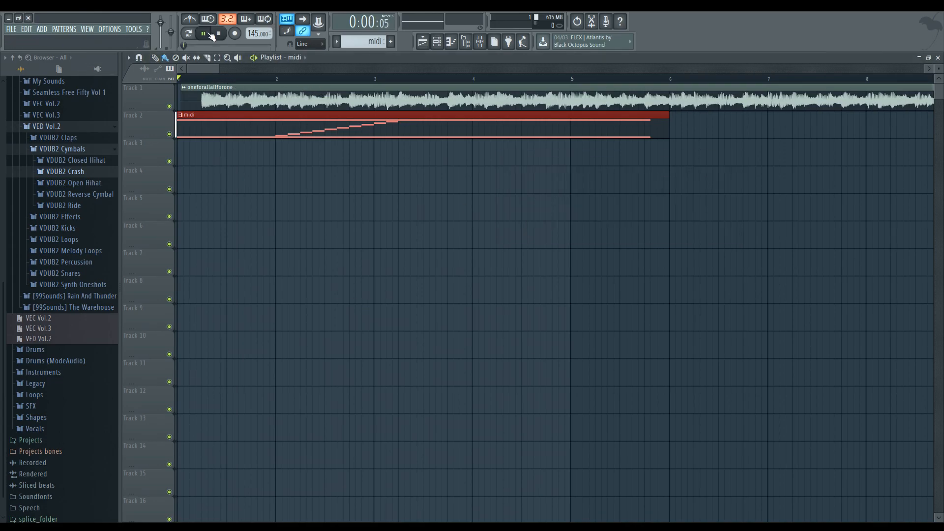
left_click(217, 33)
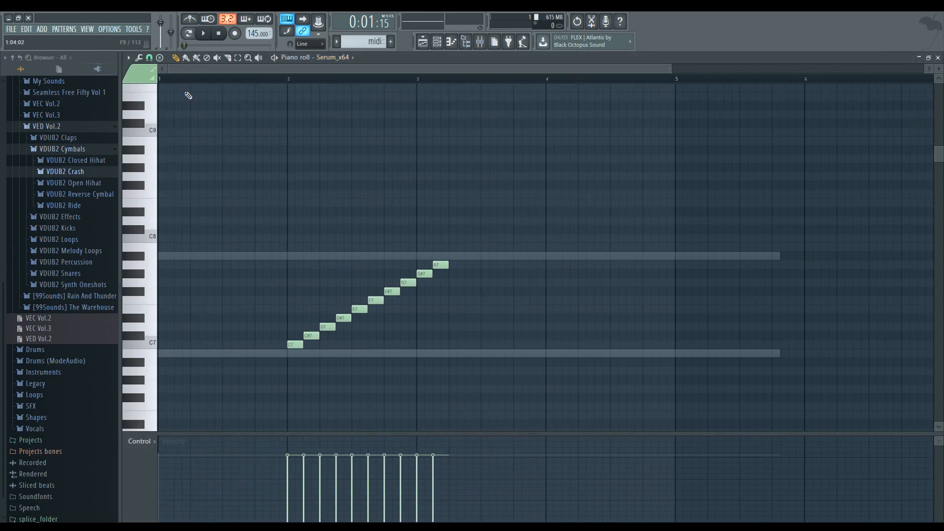
- Move the run earlier and rework it into F7, D#7, F#7, G#7, A#7, checking against playback
left_click(218, 34)
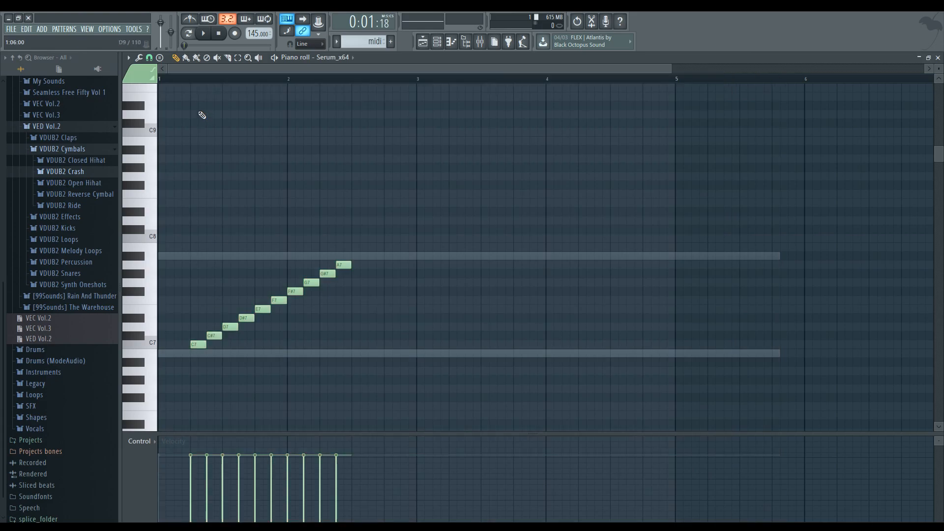
left_click(202, 33)
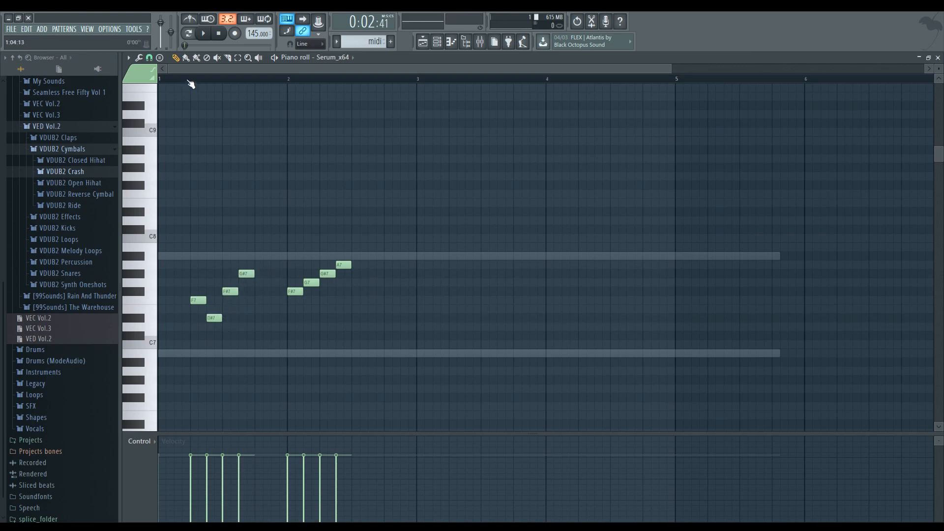
left_click(203, 33)
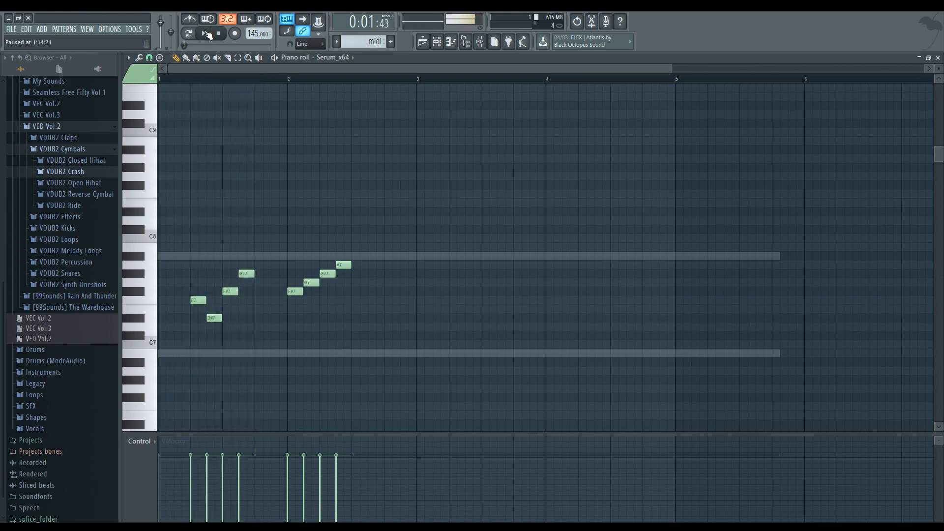
left_click(202, 33)
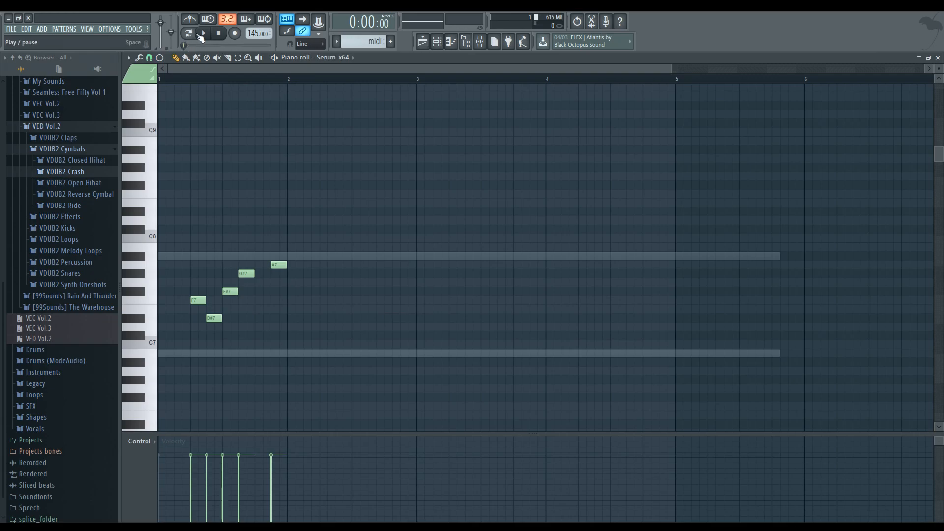
left_click(202, 34)
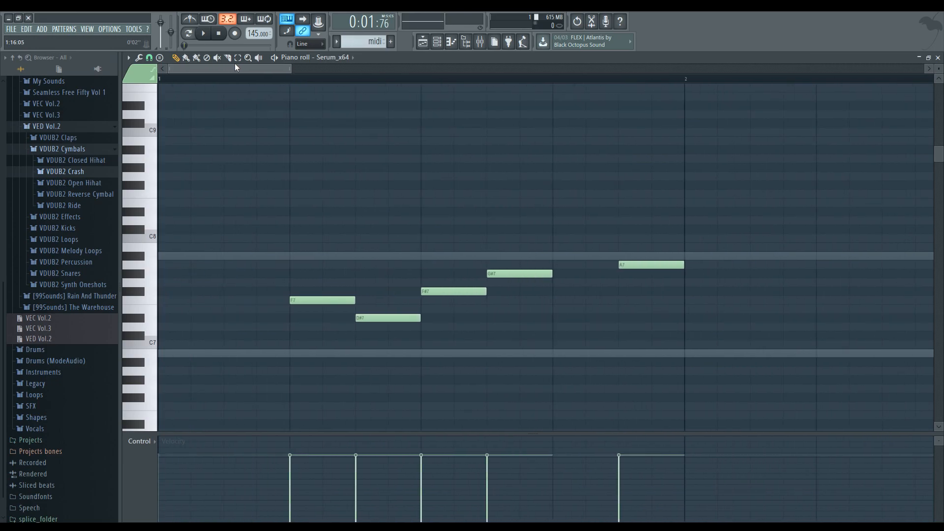
- Place a quick rising four-note phrase from D#7 after the melody and preview it
left_click(140, 57)
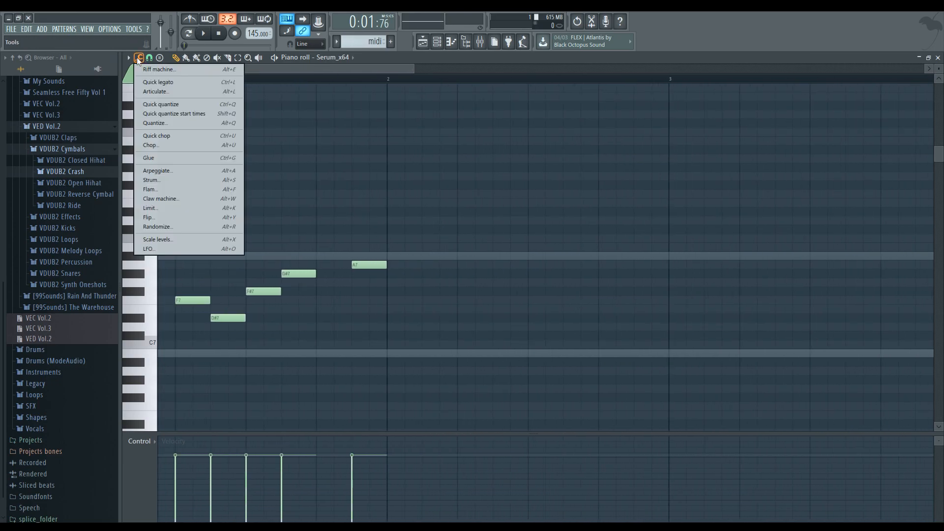
left_click(129, 57)
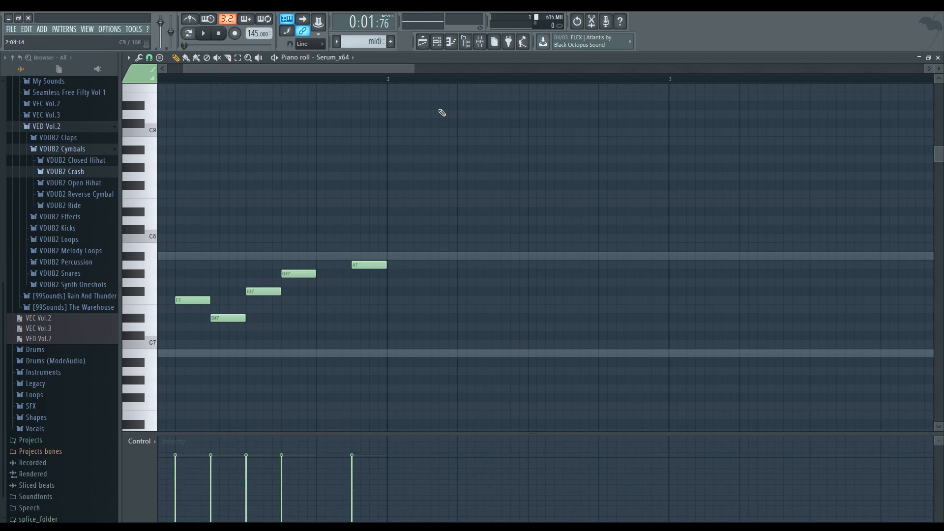
left_click(203, 33)
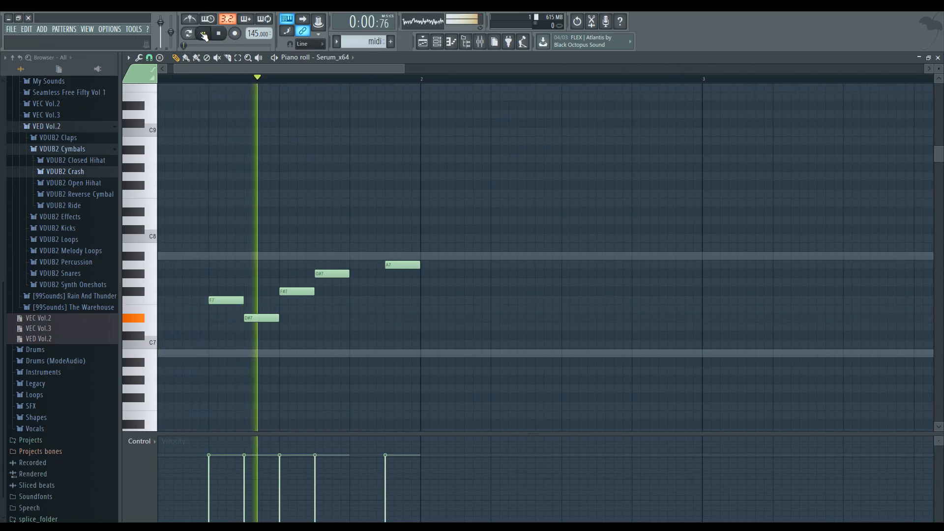
left_click(202, 34)
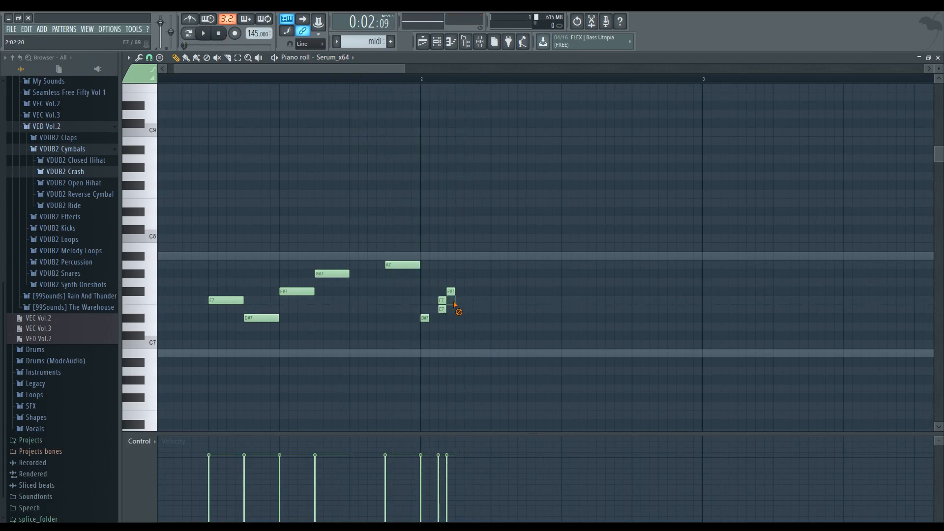
left_click_drag(449, 291, 476, 291)
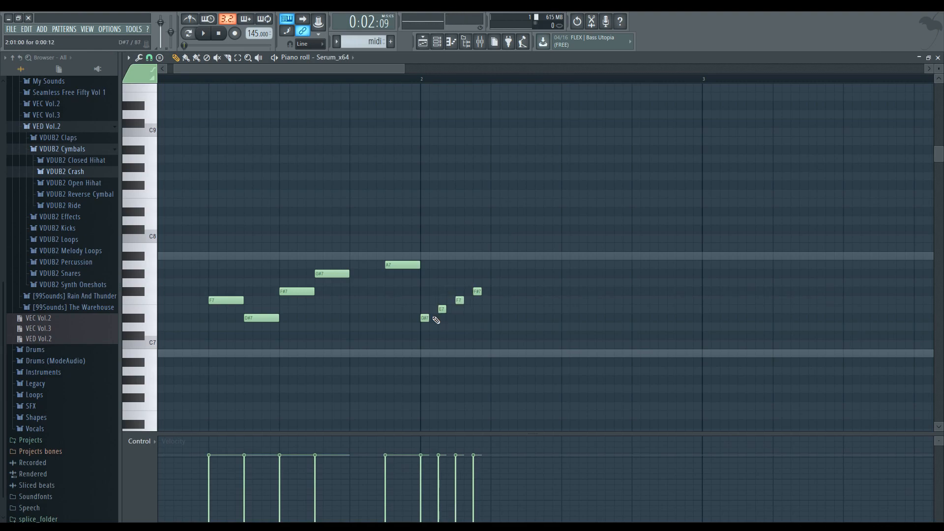
left_click(203, 33)
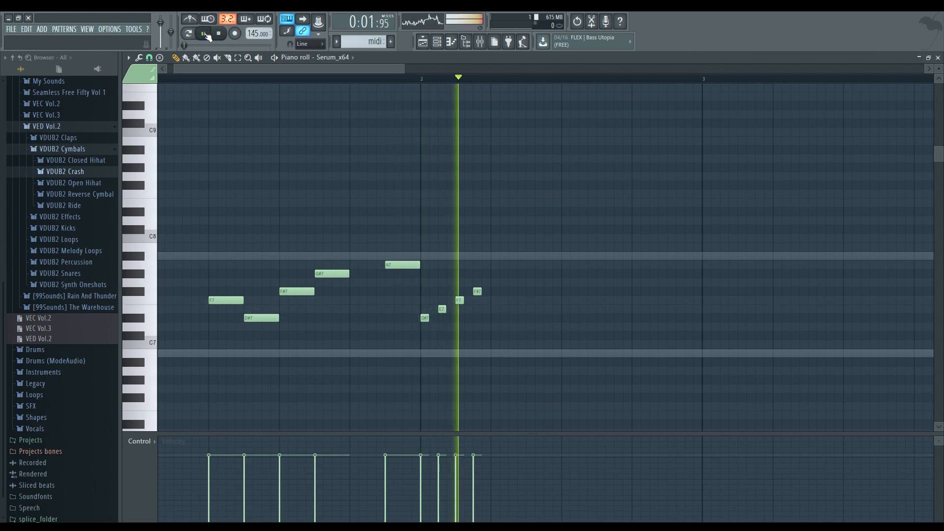
left_click(219, 33)
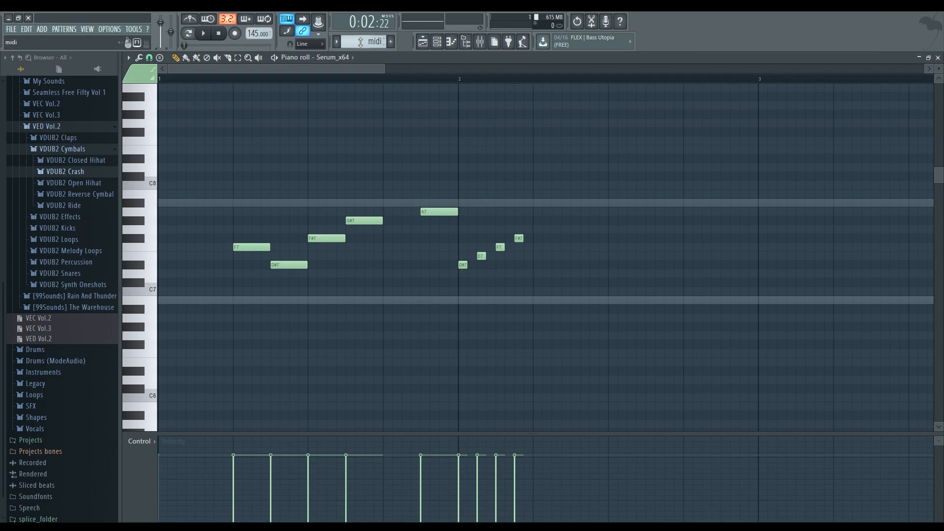
- Set the song audio clip's time-stretch length to Autodetect and pick its tempo
left_click(437, 41)
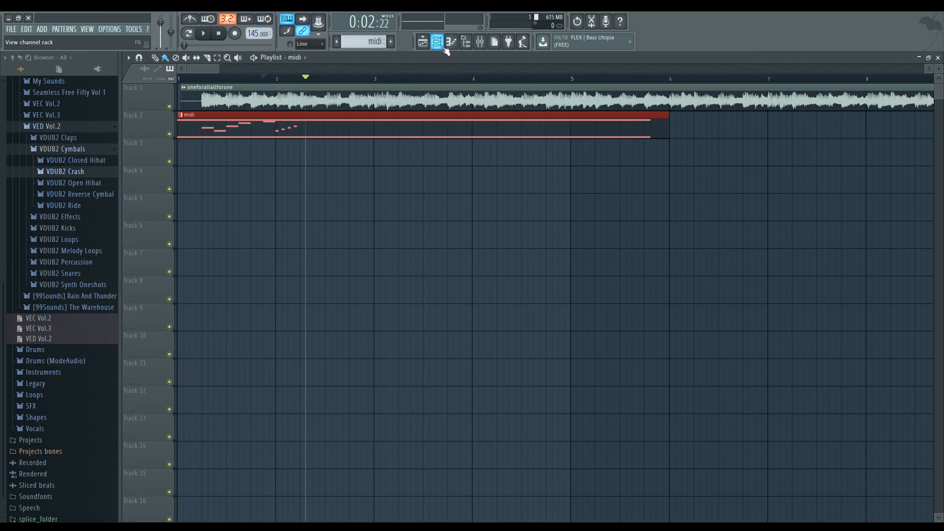
left_click(436, 41)
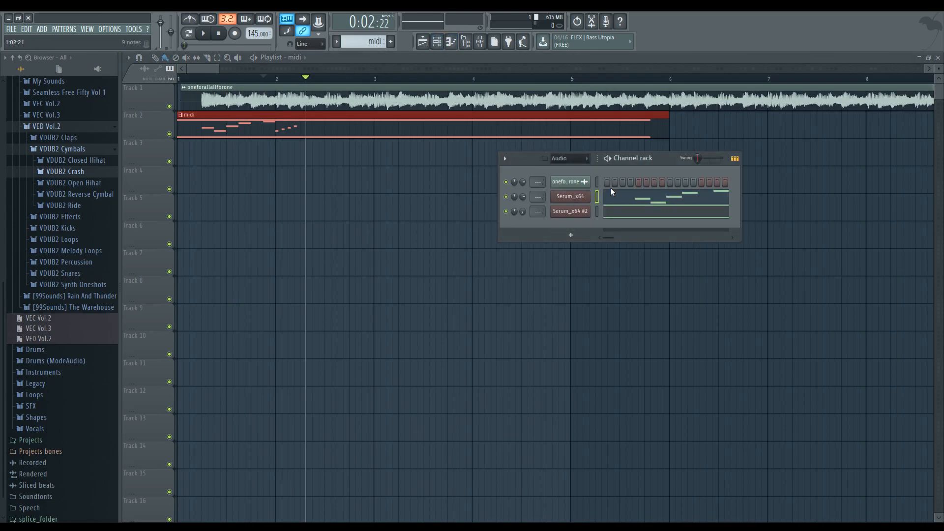
left_click(570, 196)
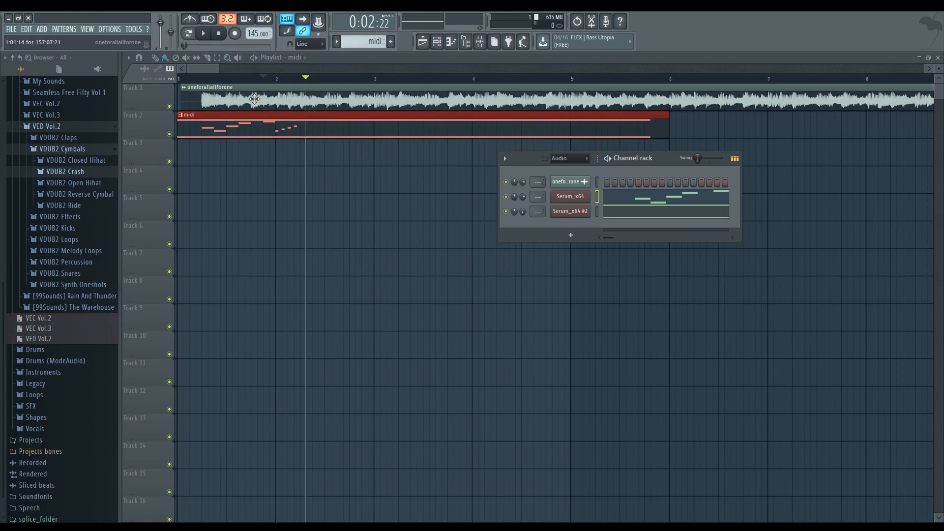
double_click(254, 99)
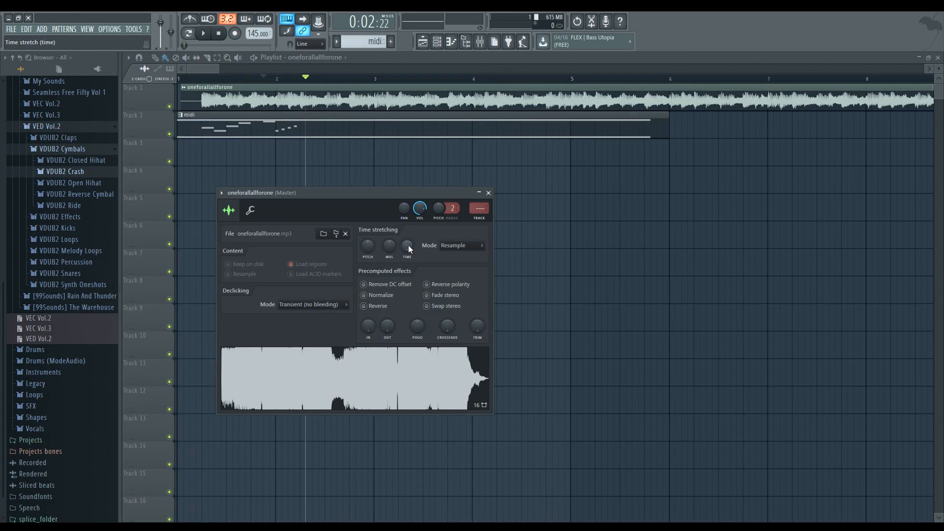
left_click(407, 248)
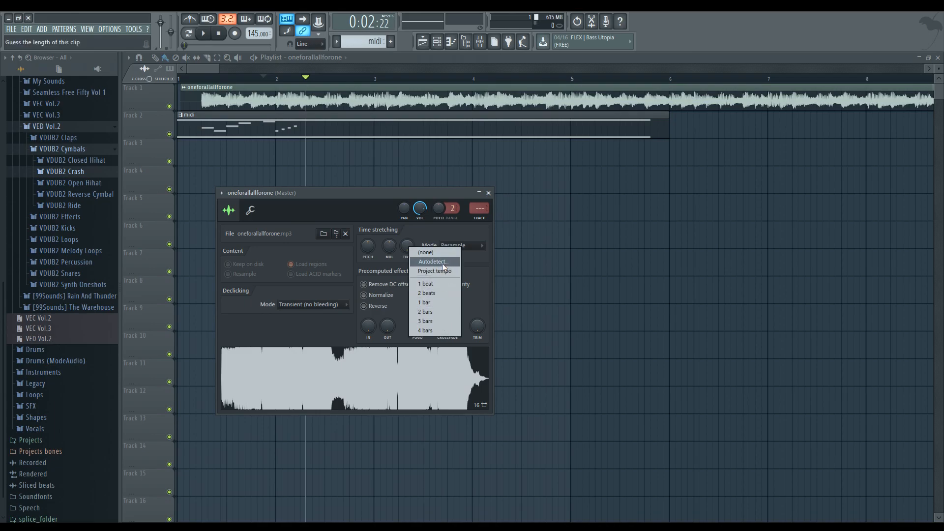
left_click(434, 262)
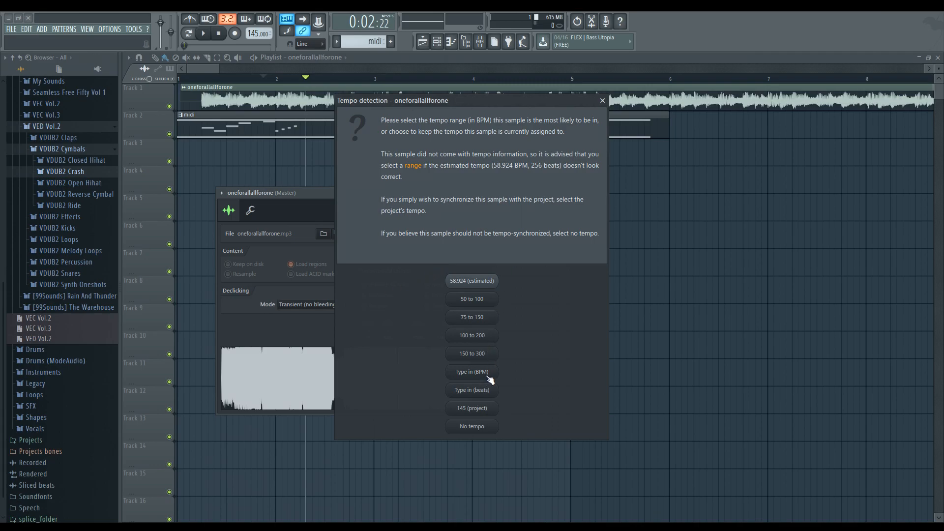
left_click(472, 372)
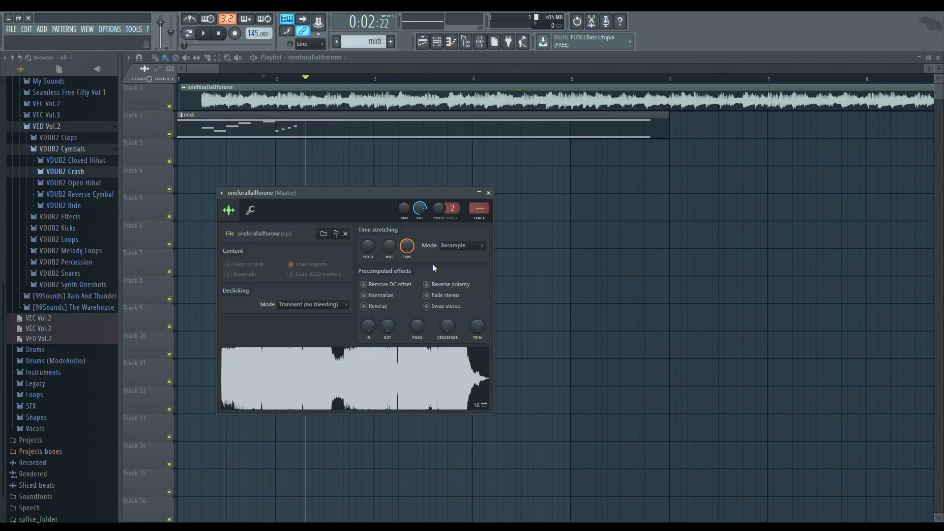
left_click(488, 193)
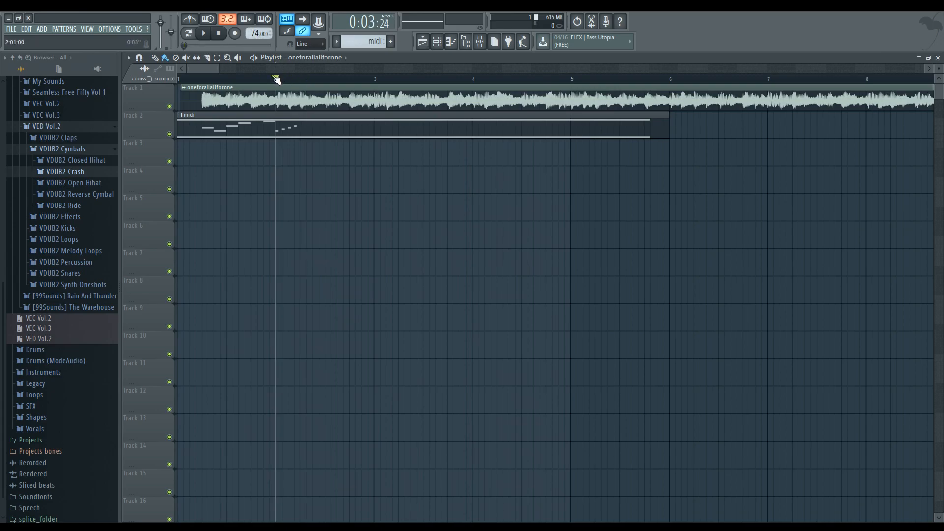
- Play, pause and stop the song to check the chart's sync with the stretched audio
left_click(202, 34)
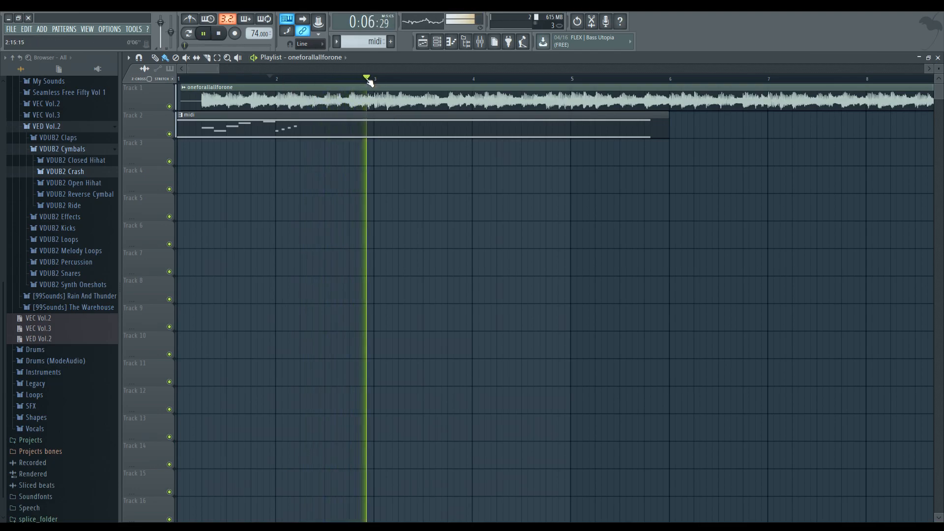
left_click(202, 33)
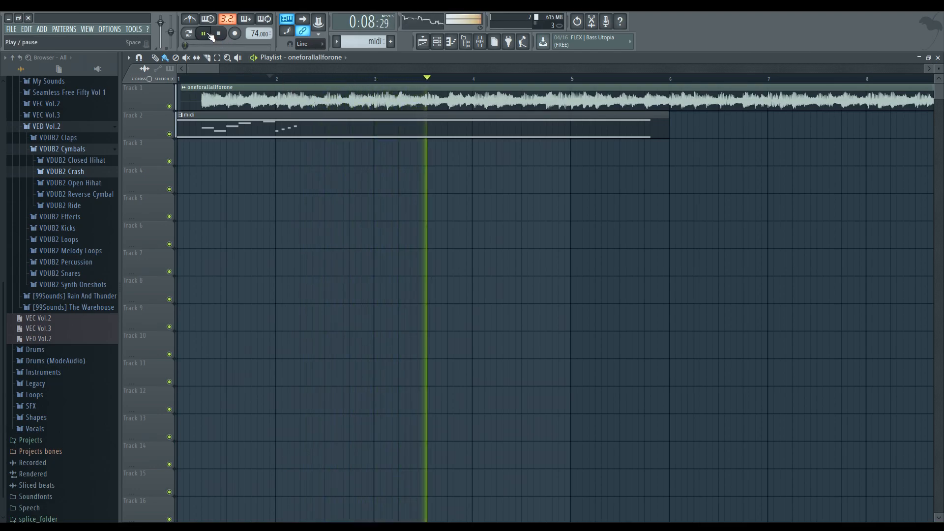
left_click(203, 34)
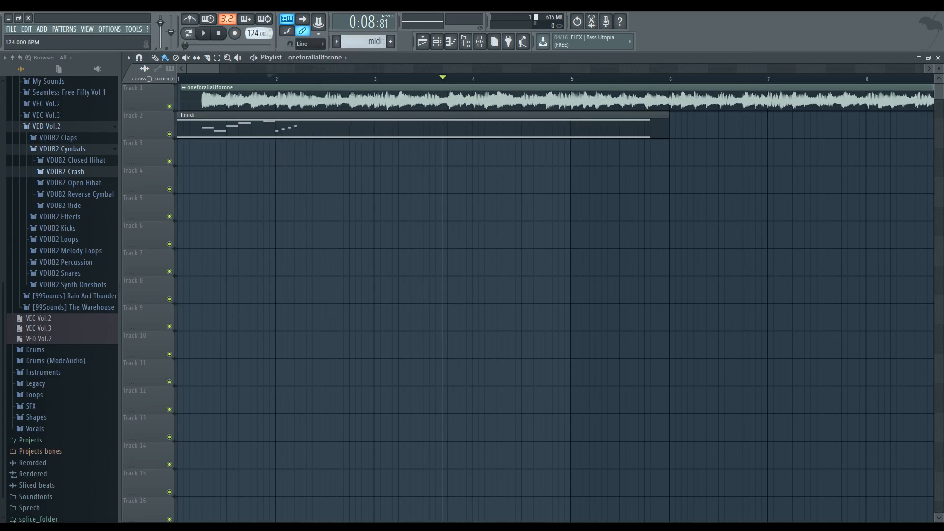
left_click(202, 34)
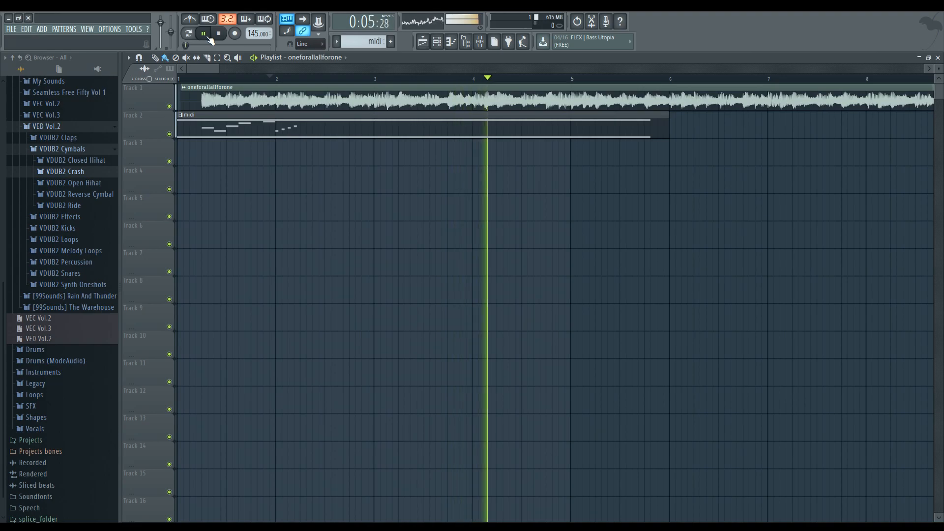
left_click(218, 33)
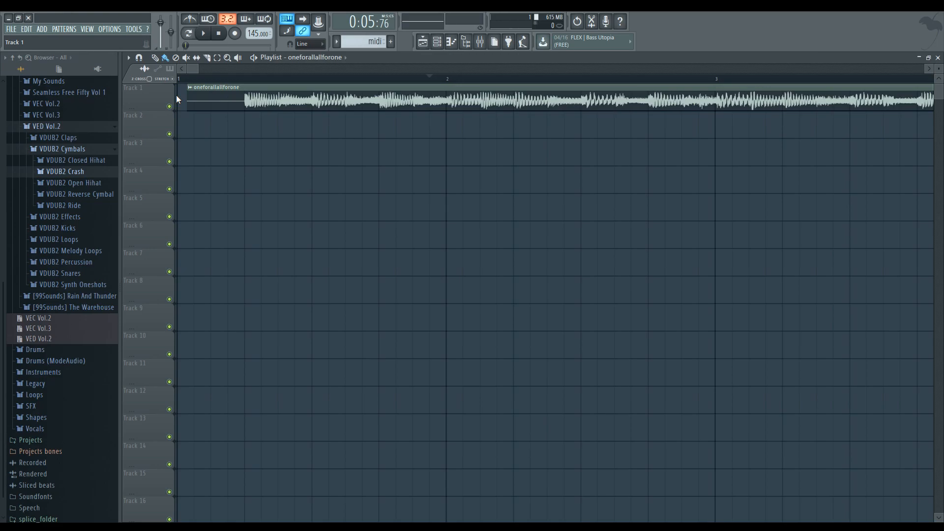
mouse_move(190, 97)
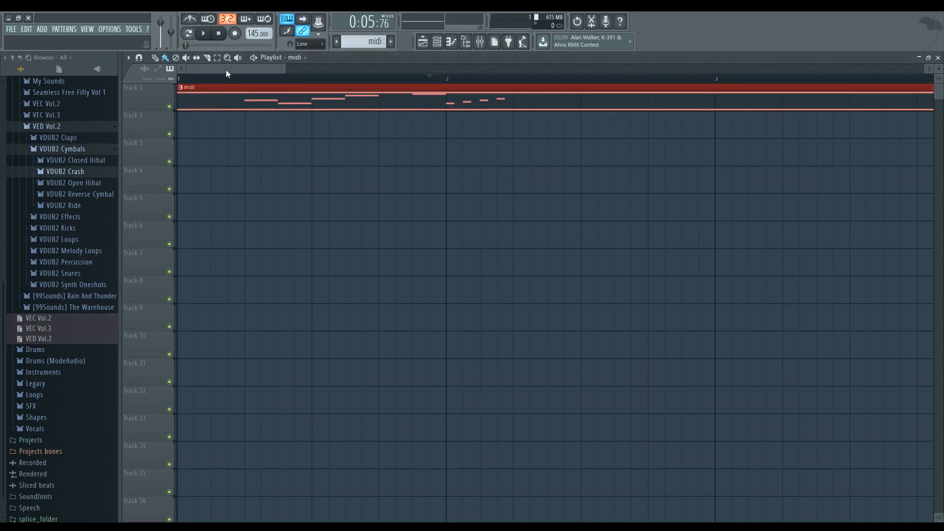
- Delete the Serum_x64 #2 channel from the channel rack
right_click(571, 212)
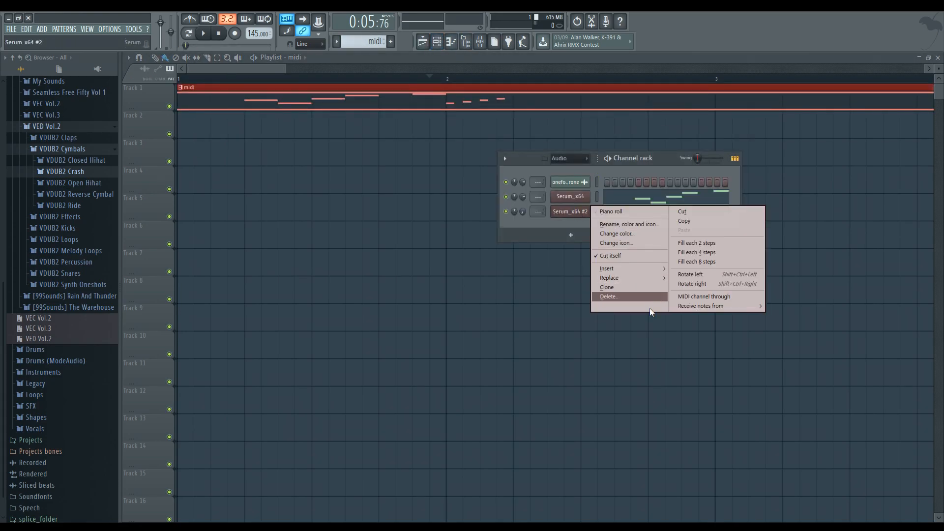
left_click(608, 297)
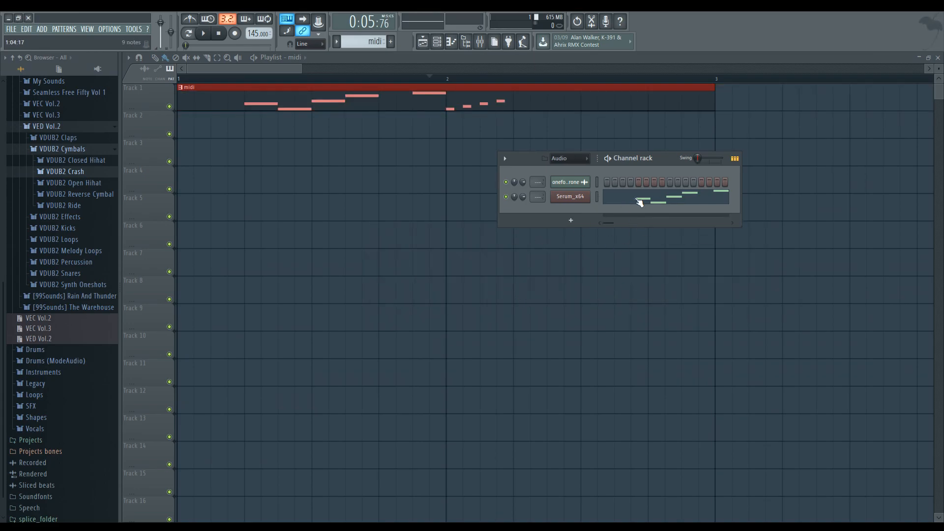
mouse_move(612, 221)
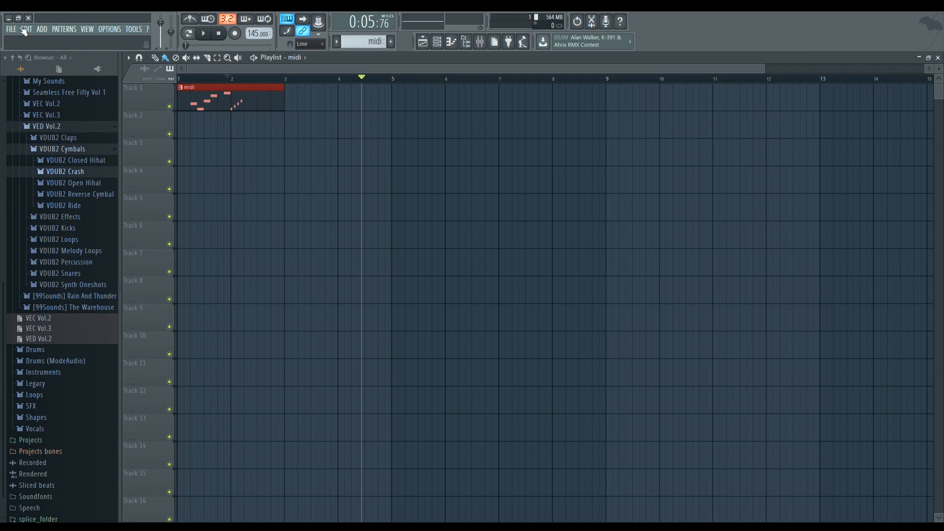
- Run Tools > Macros > Prepare for MIDI export, bringing up the save-changes prompt
left_click(132, 28)
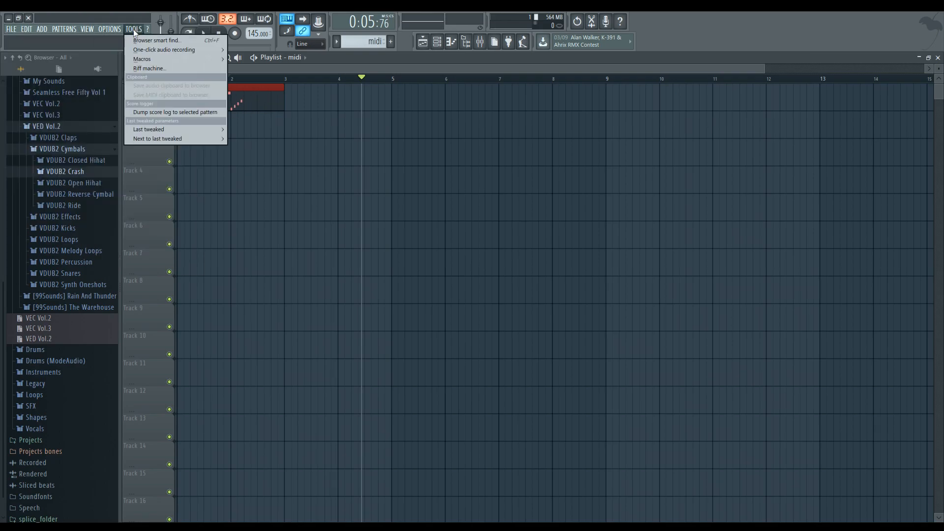
mouse_move(143, 59)
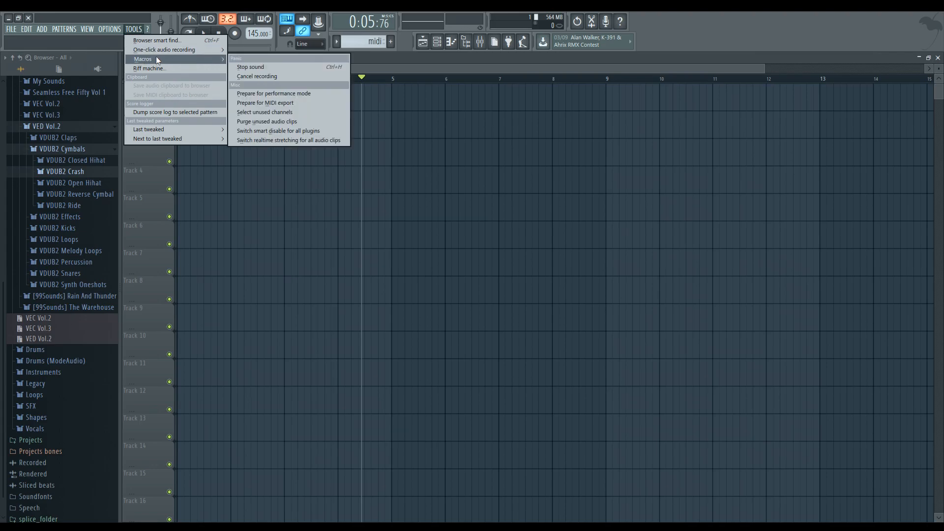
mouse_move(279, 103)
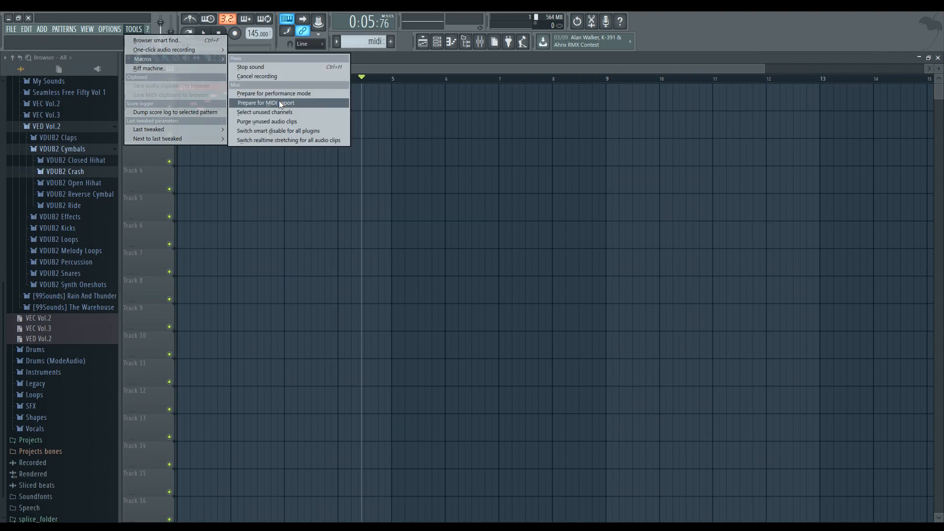
left_click(23, 29)
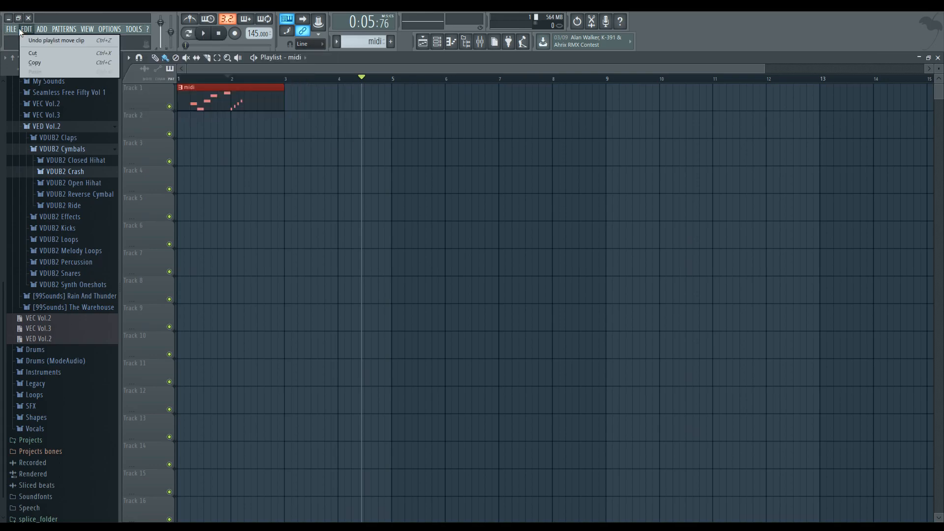
left_click(10, 29)
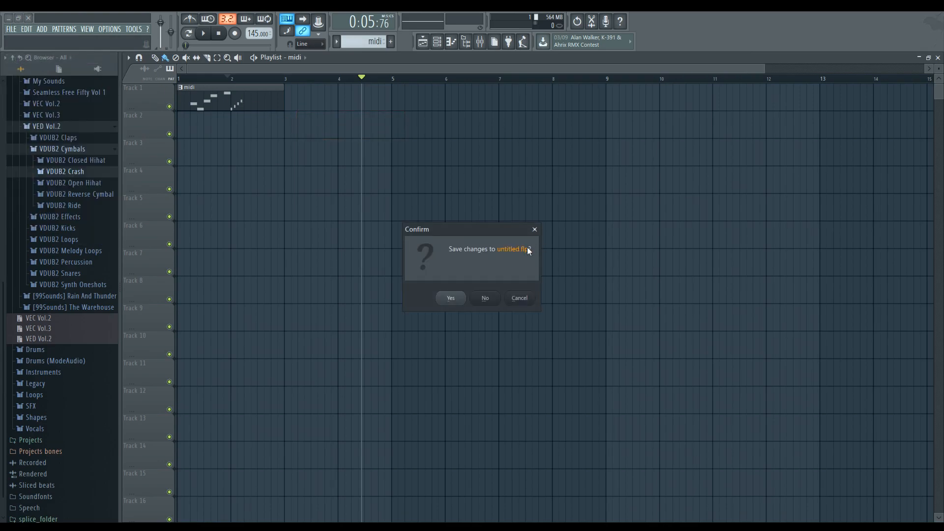
- Answer the save prompt, then preview the opened coffee.flp project at 110 BPM
left_click(485, 298)
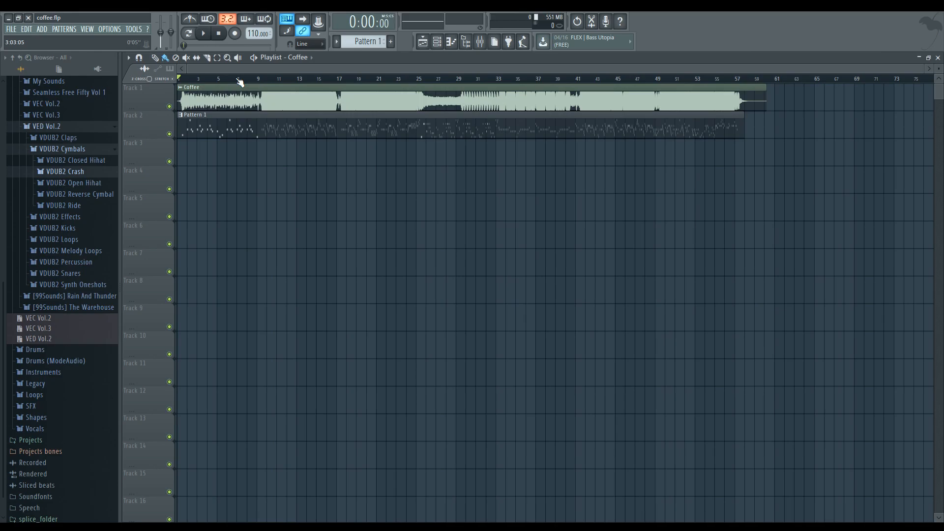
mouse_move(202, 34)
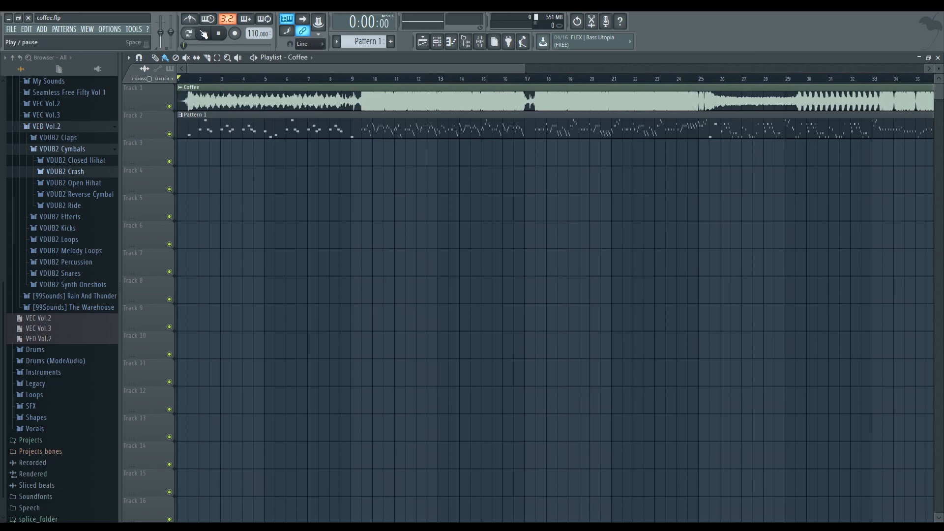
left_click(202, 34)
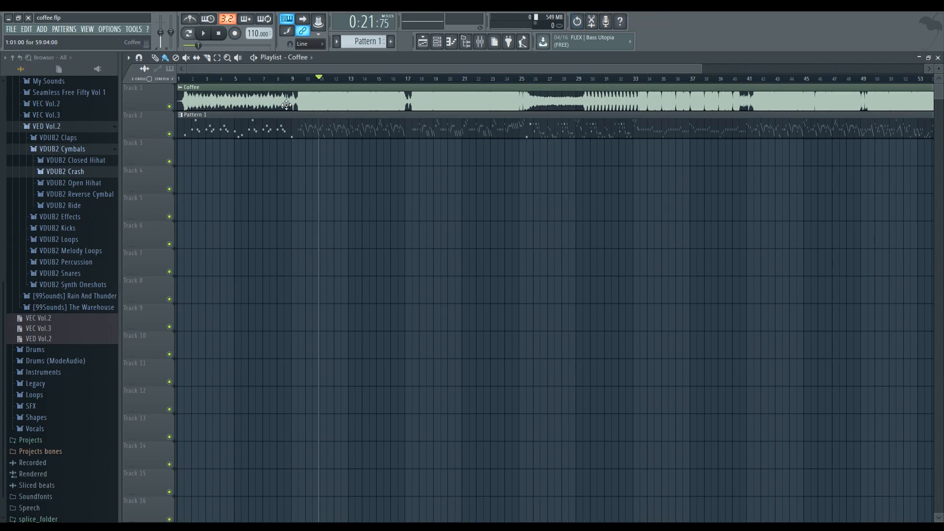
mouse_move(293, 104)
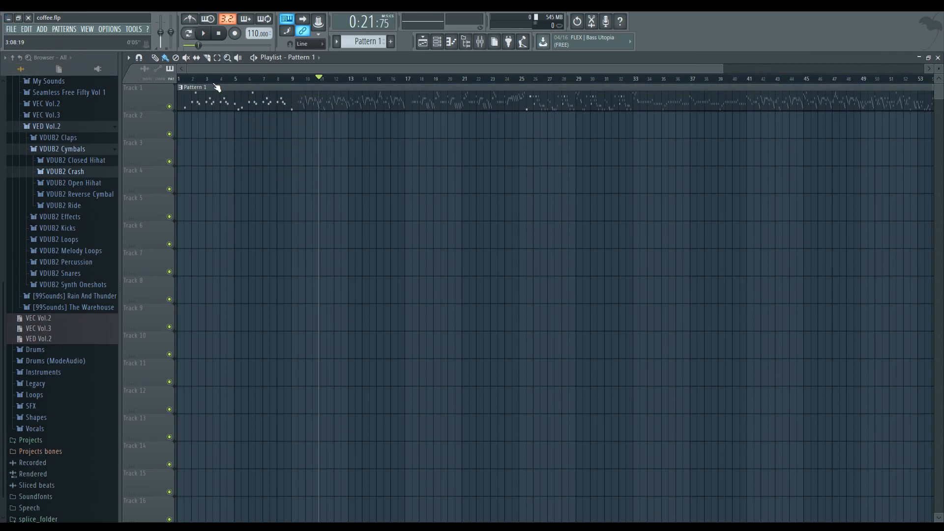
- Export the song as MIDI file 'coffee' into the MusicWave projects folder
left_click(129, 28)
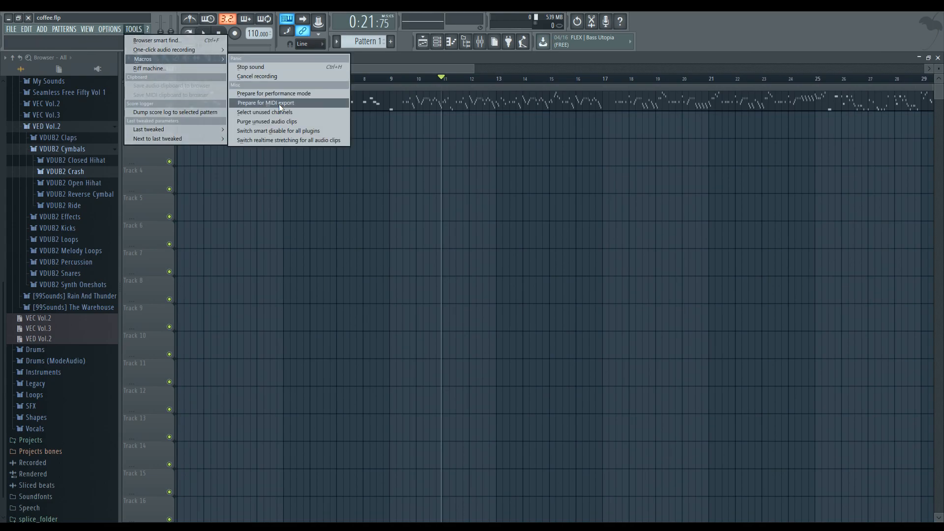
left_click(276, 104)
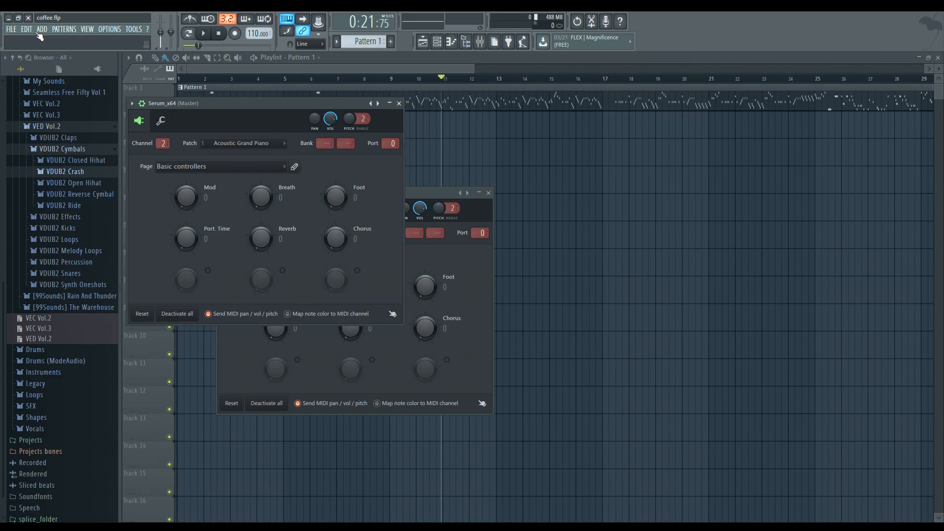
left_click(11, 29)
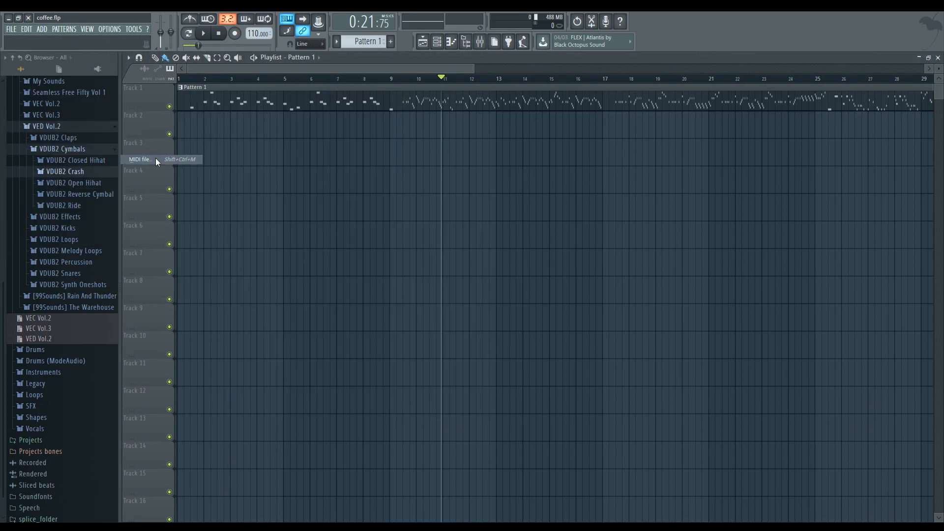
left_click(140, 159)
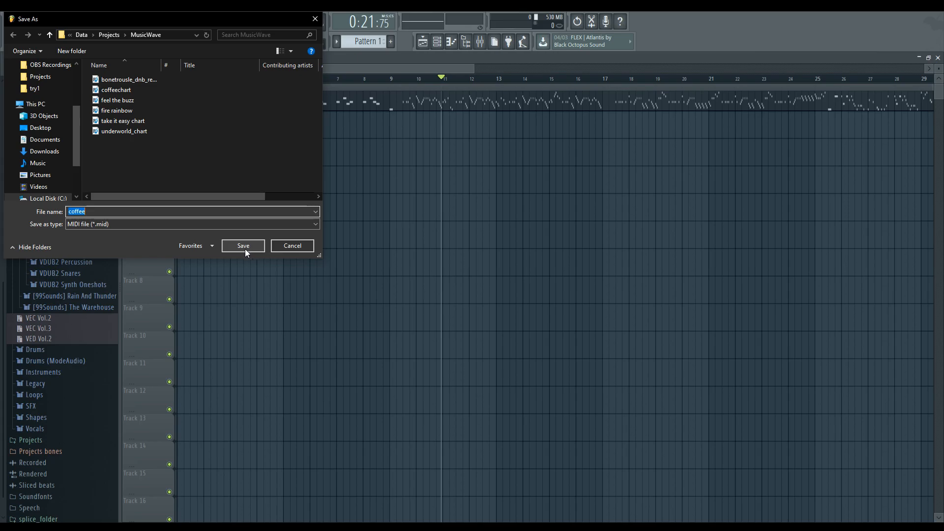
left_click(243, 246)
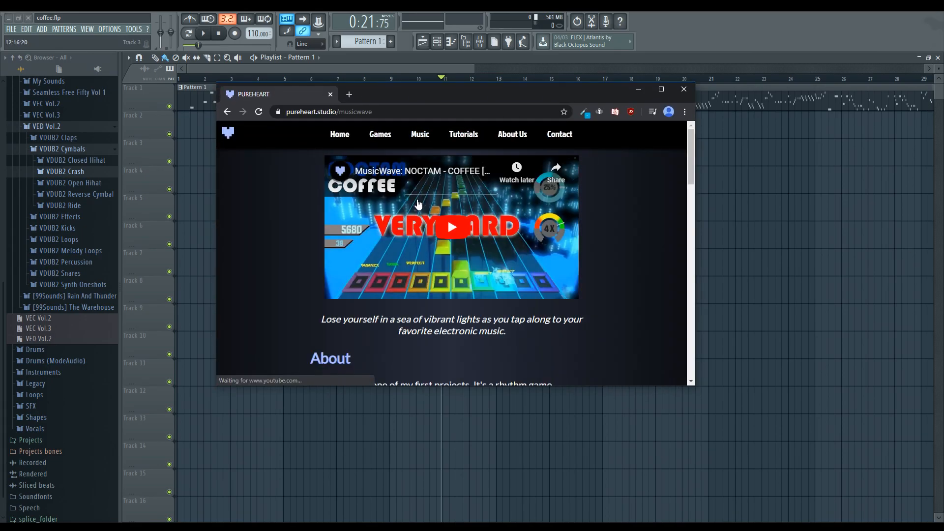
- Scroll the Custom Tracks page down to the song generator download section
scroll("down", 3)
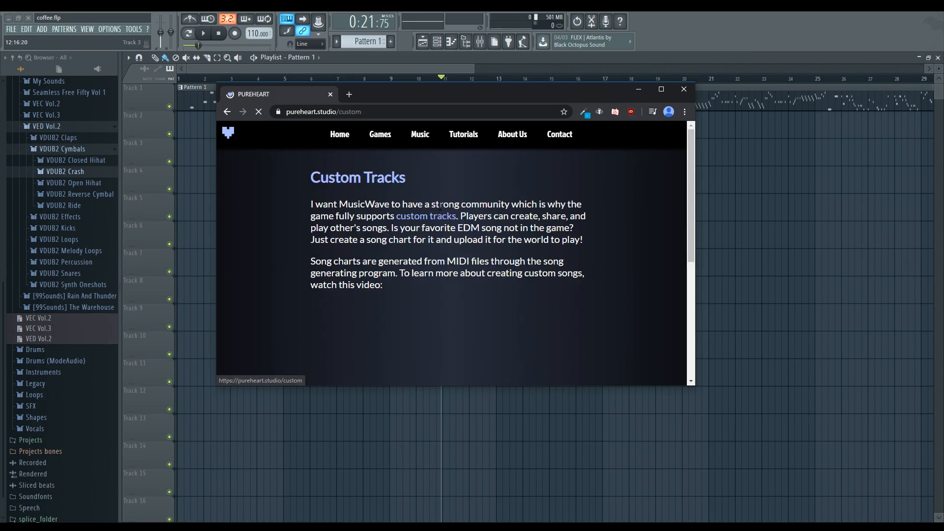
scroll("down", 3)
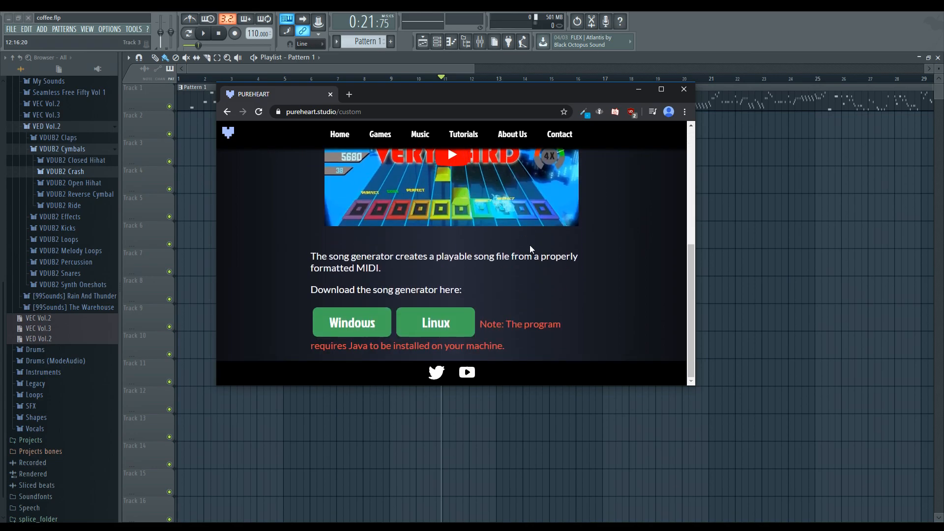
mouse_move(424, 331)
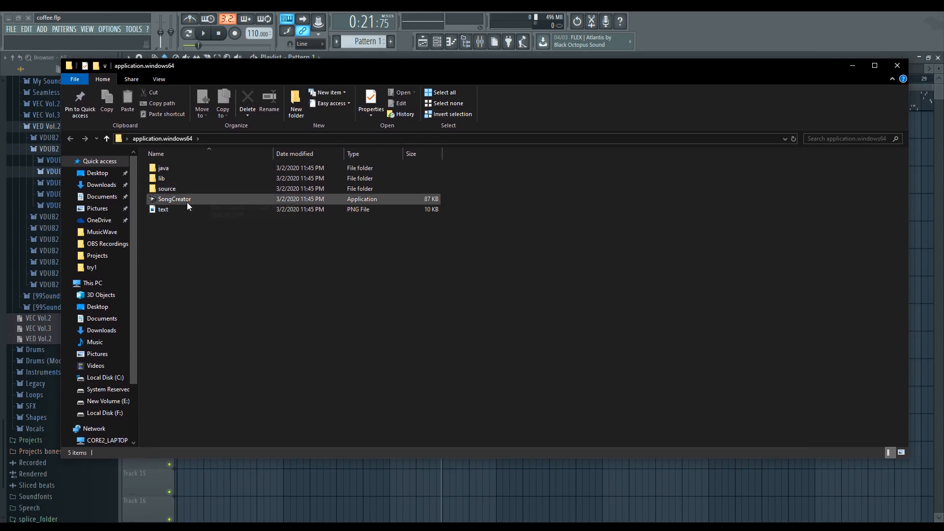
- Launch SongCreator and enter title Coffee, artist Noctam and BPM 110
left_click(174, 199)
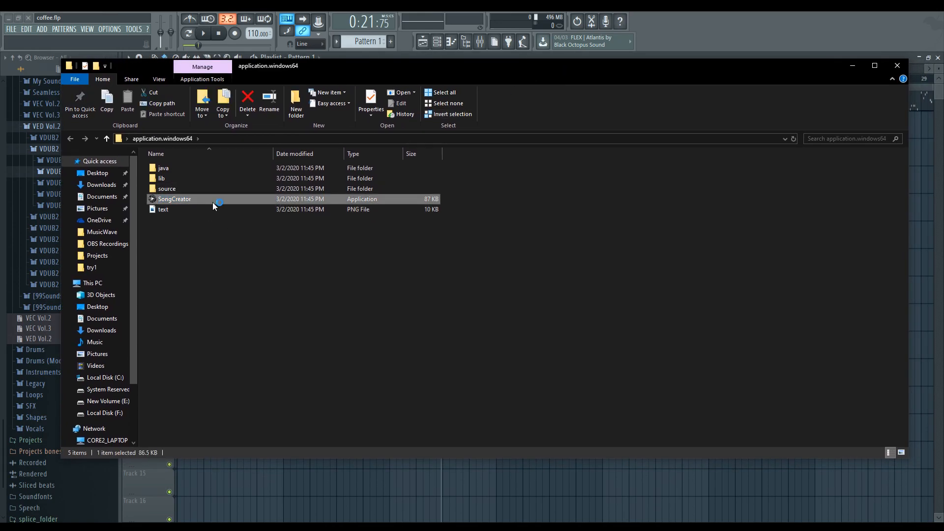
double_click(174, 199)
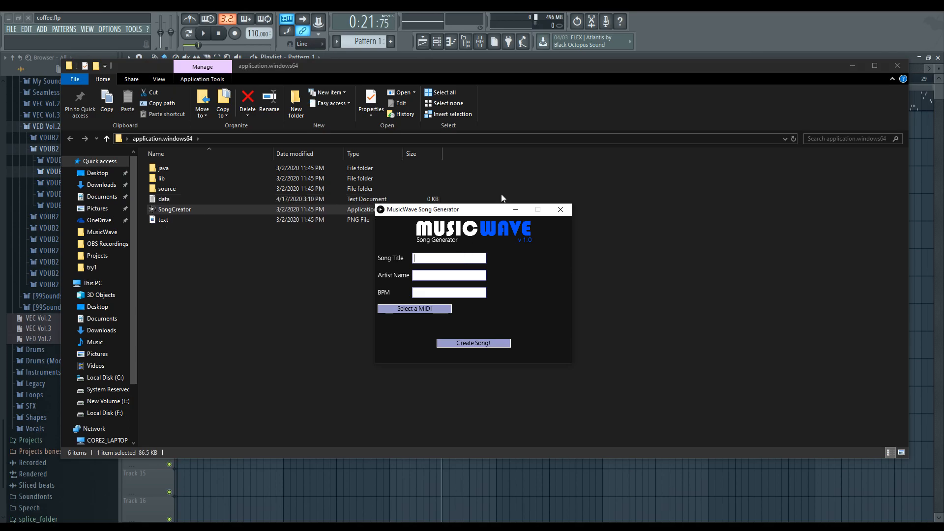
type("Coffee")
left_click(448, 274)
type("Noctam")
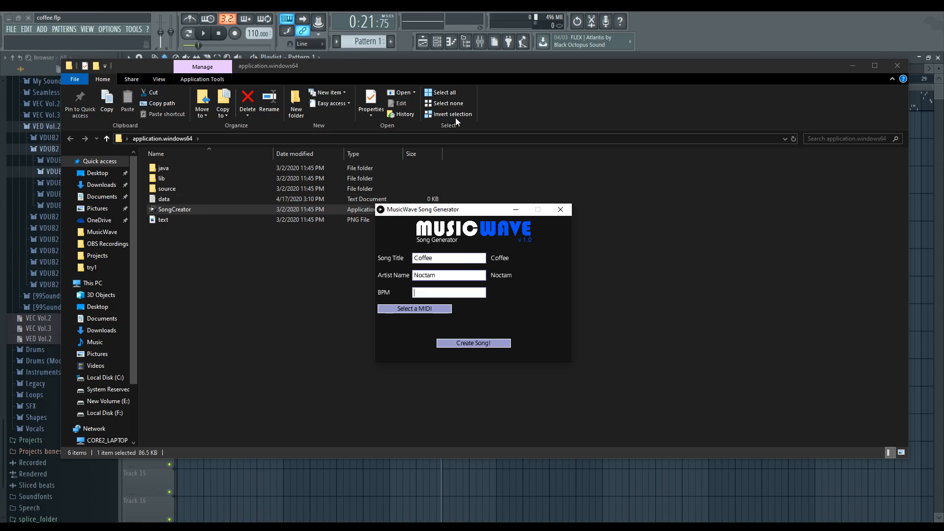
type("1")
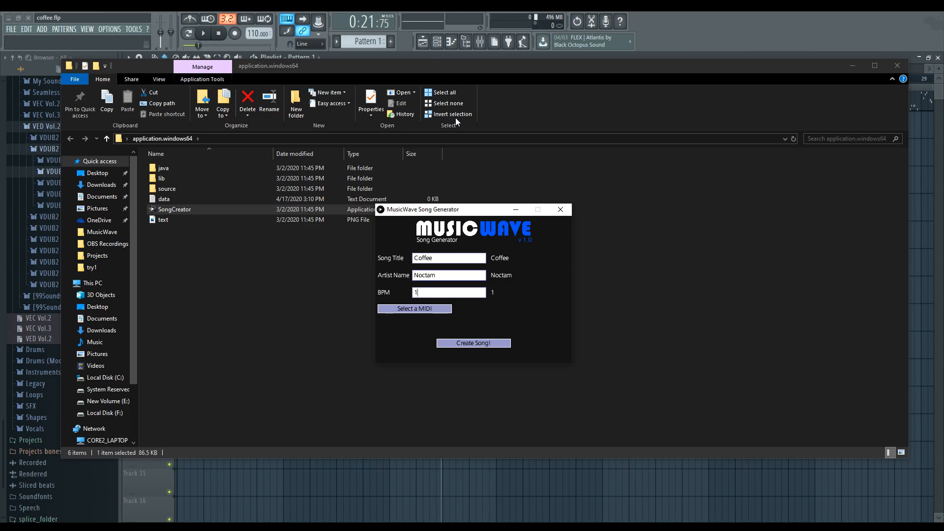
type("10")
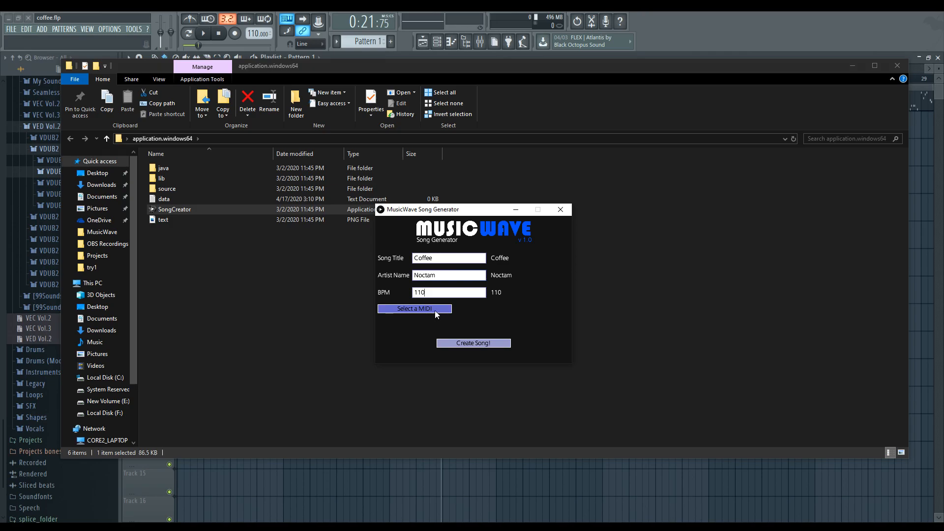
- Select the exported coffee MIDI and generate the song from it
left_click(414, 308)
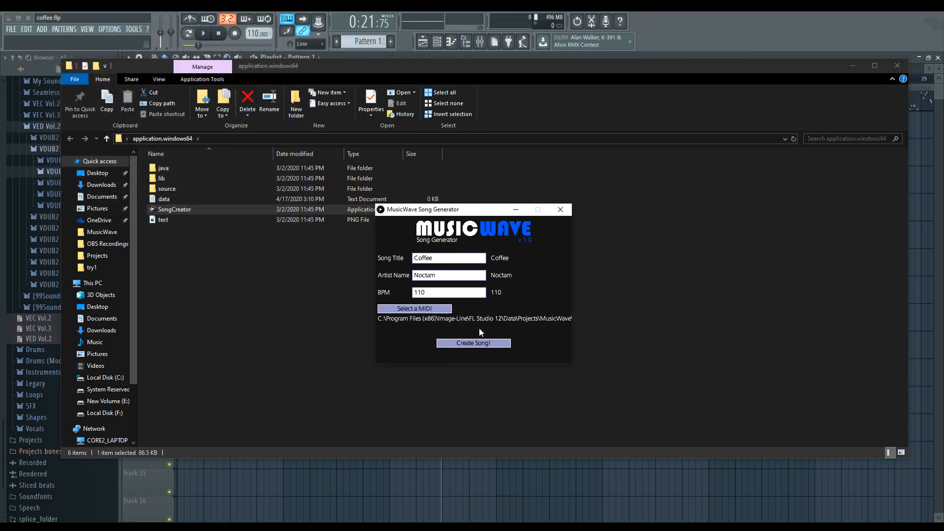
left_click(473, 342)
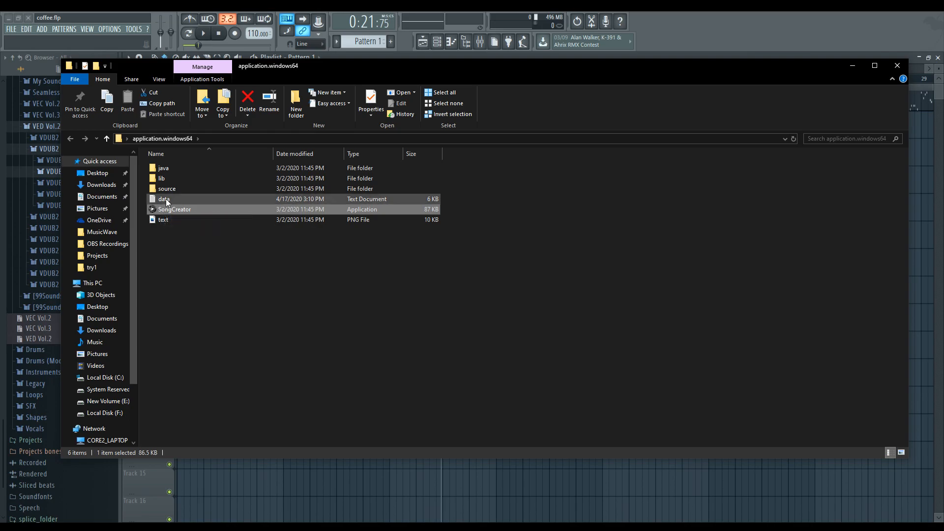
double_click(163, 199)
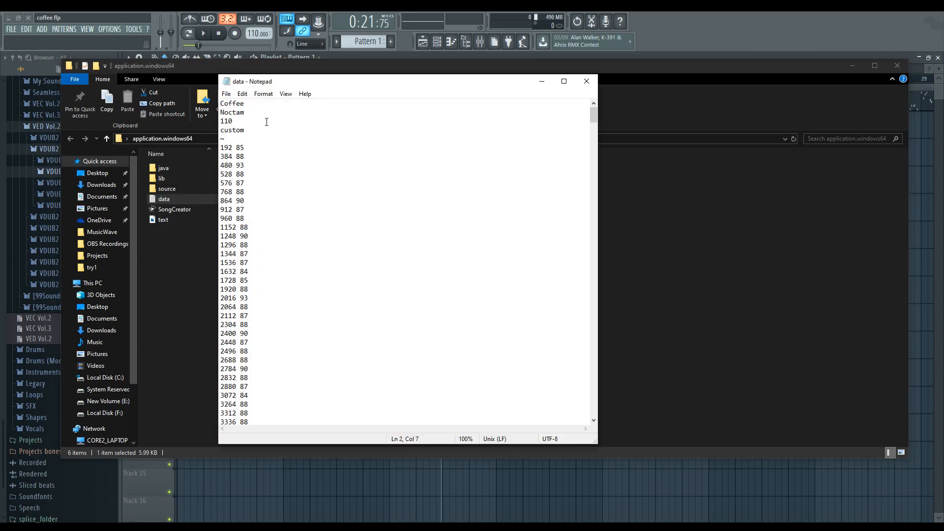
scroll("down", 3)
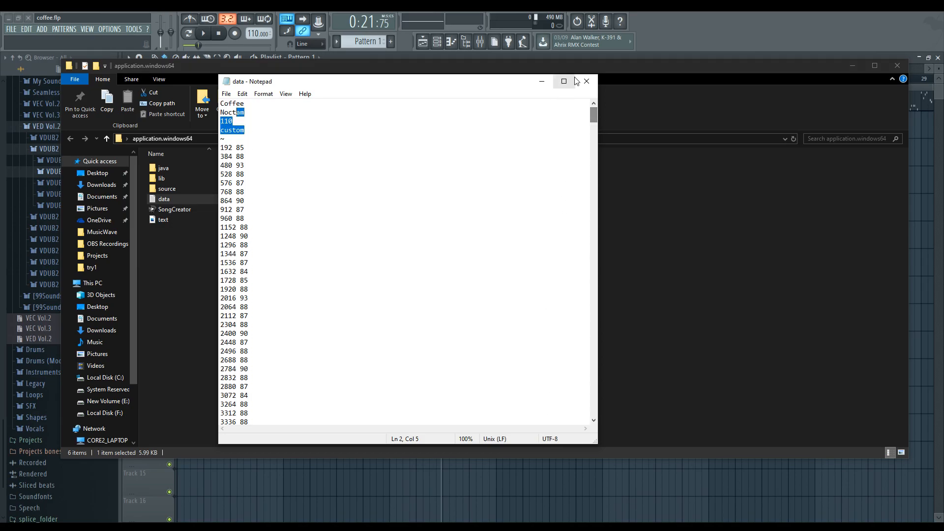
left_click(586, 80)
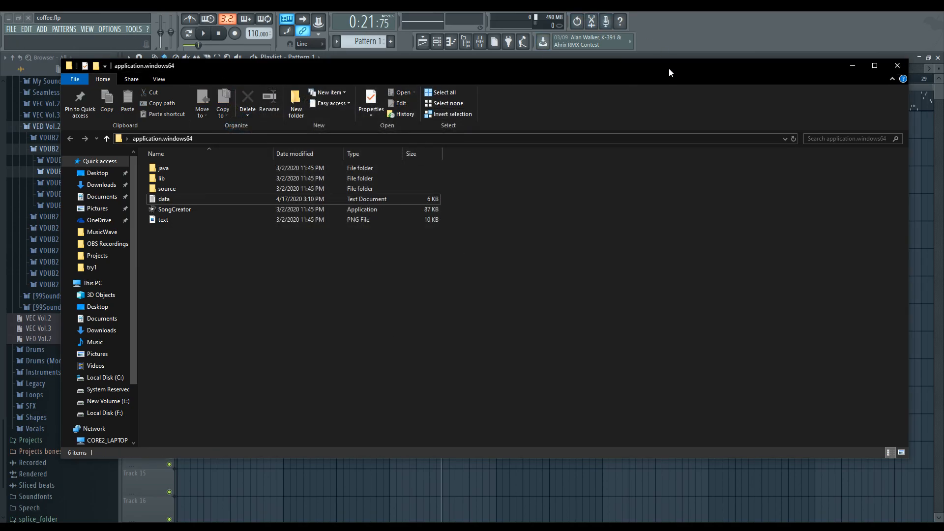
mouse_move(368, 73)
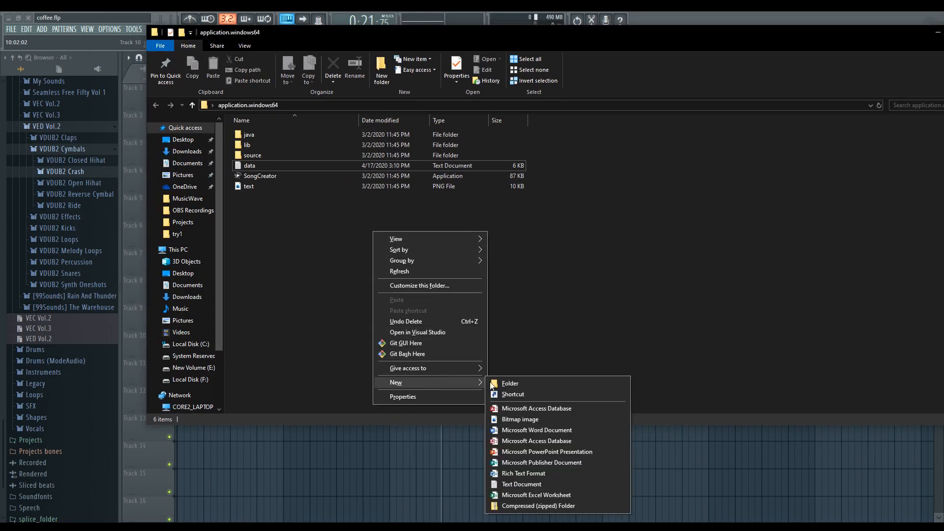
- Create a Coffee folder and gather the Coffee WAV and data file in it
left_click(509, 382)
type("Coffee")
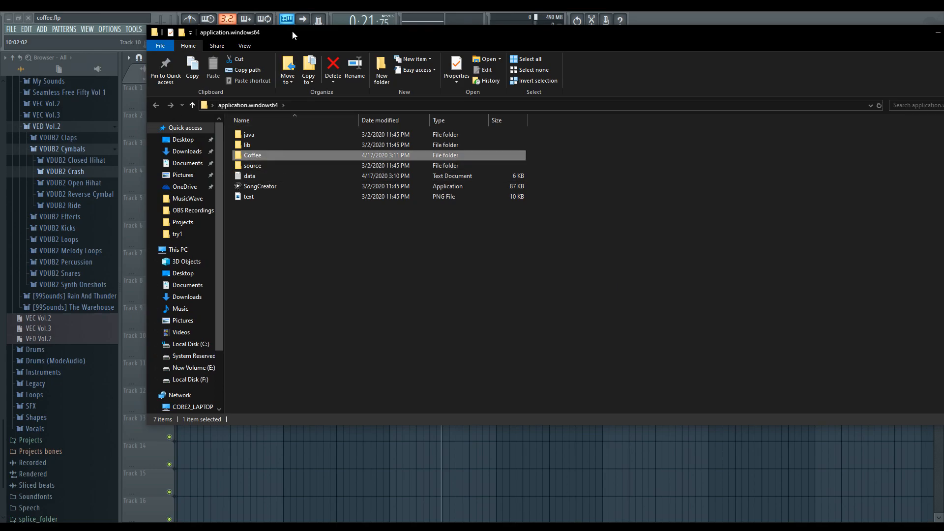
mouse_move(275, 157)
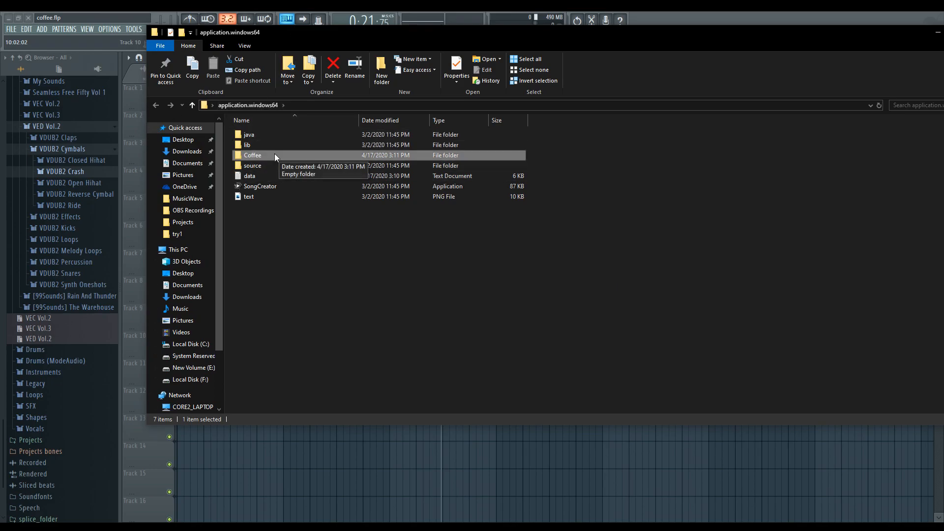
double_click(252, 156)
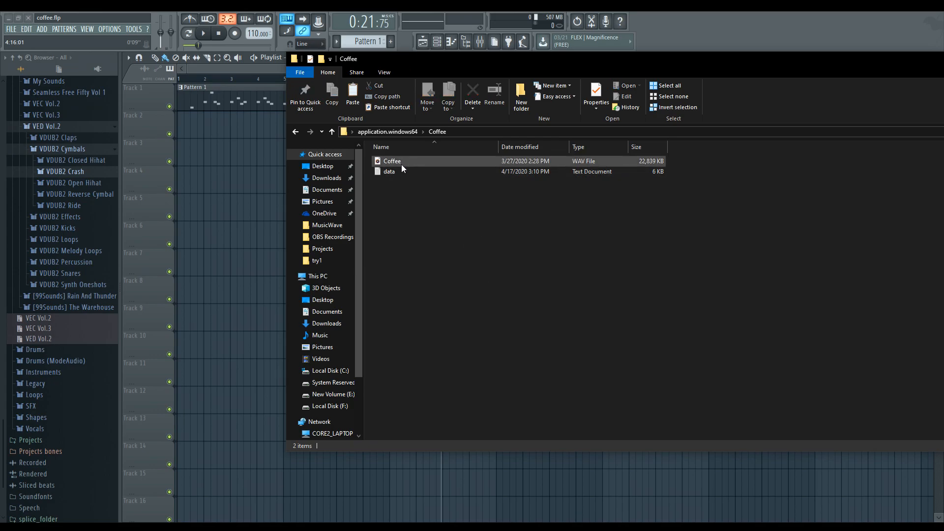
left_click(392, 161)
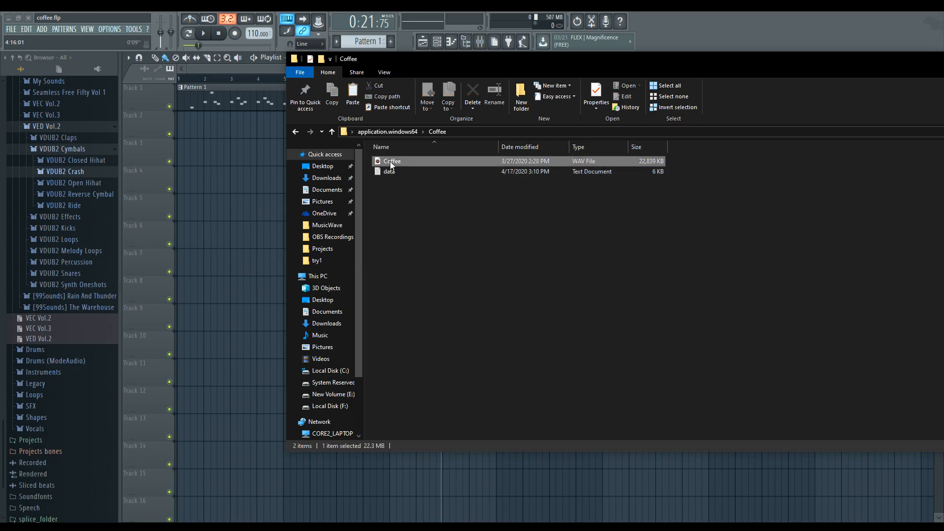
double_click(391, 161)
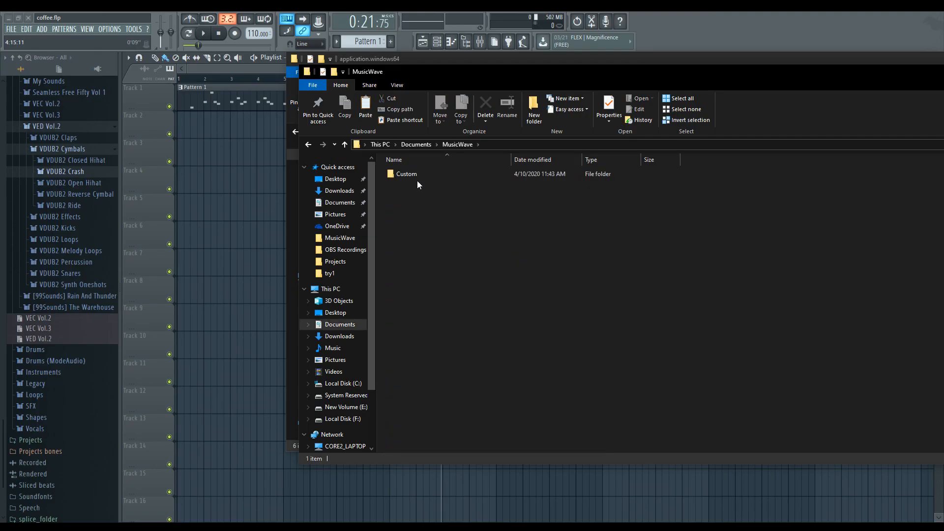
- Move the Coffee folder into MusicWave's Custom folder and show it under Custom Songs
double_click(406, 173)
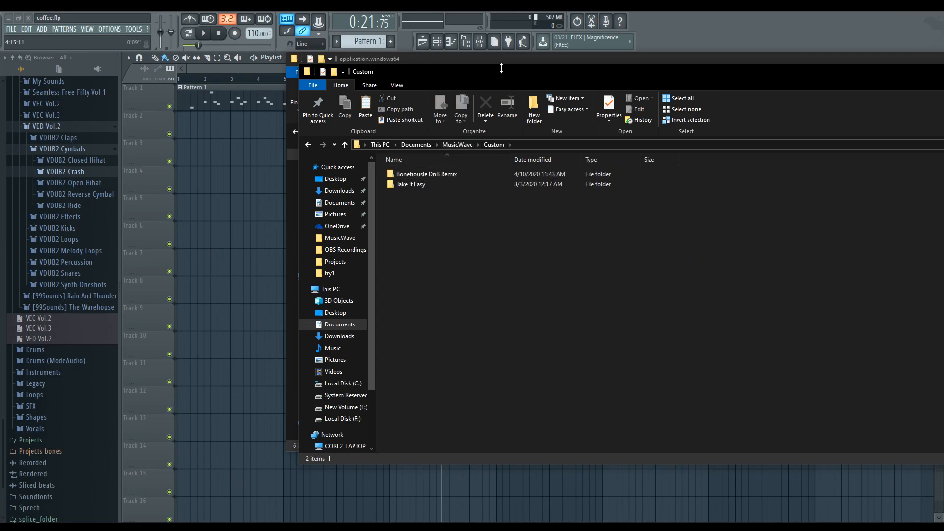
double_click(426, 173)
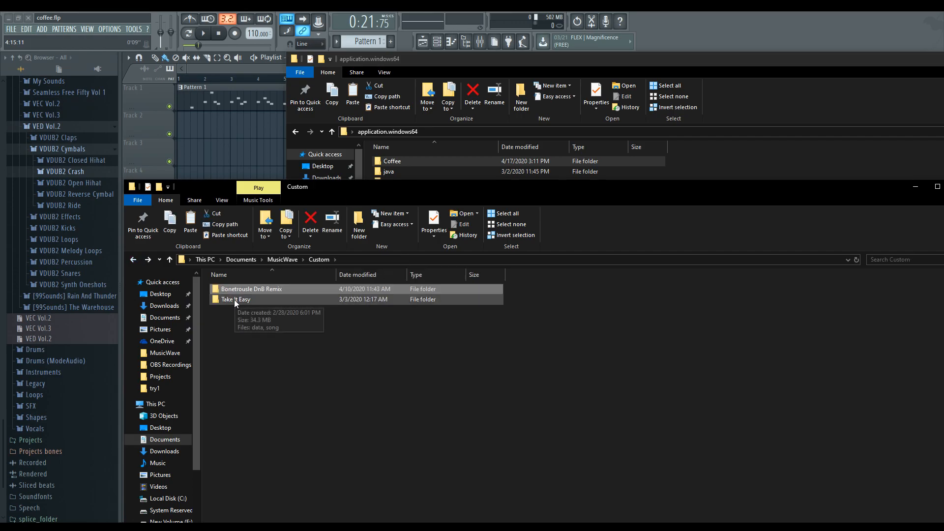
double_click(236, 299)
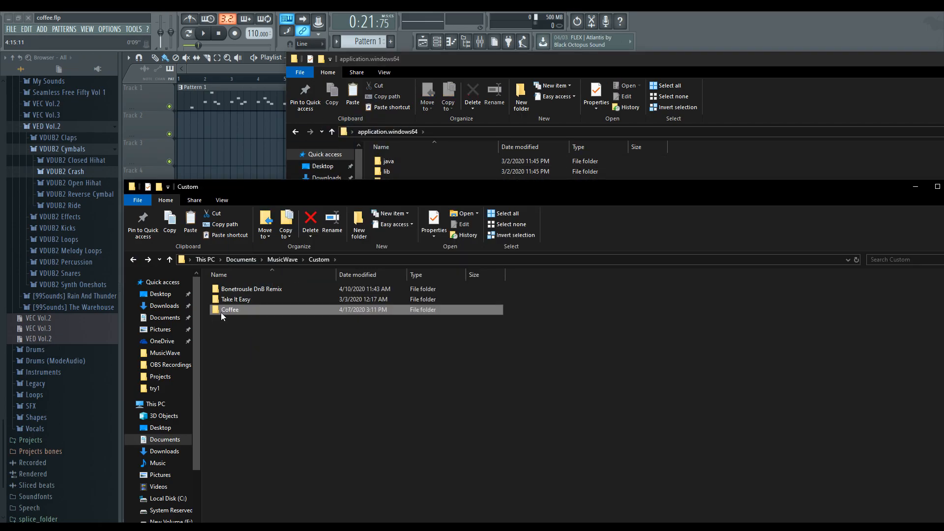
double_click(230, 309)
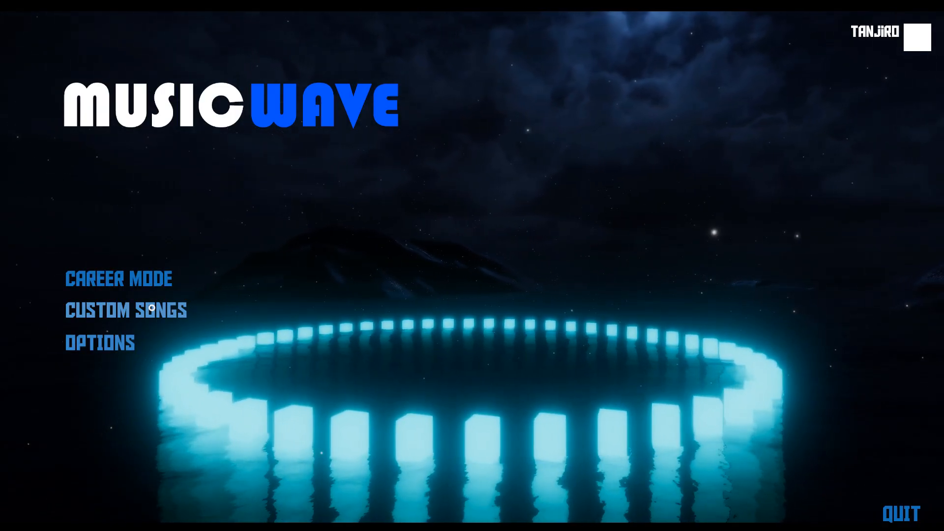
left_click(123, 311)
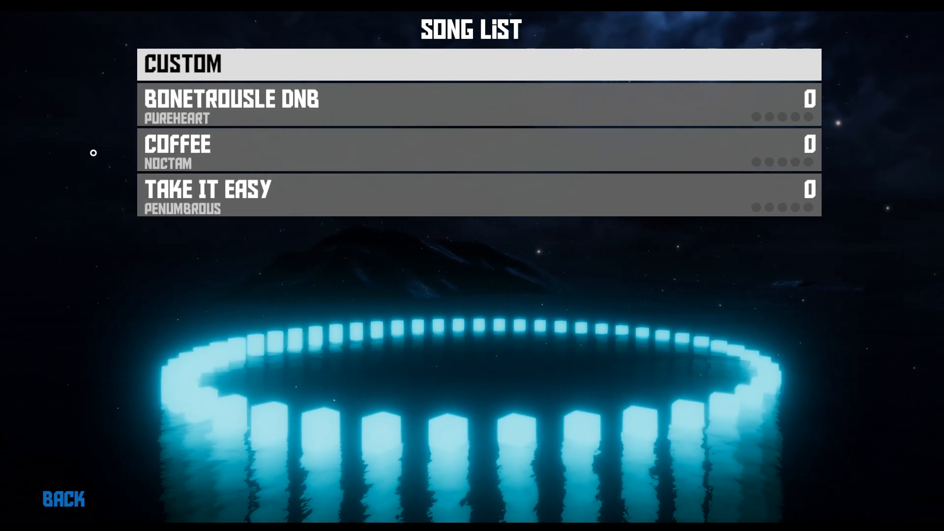